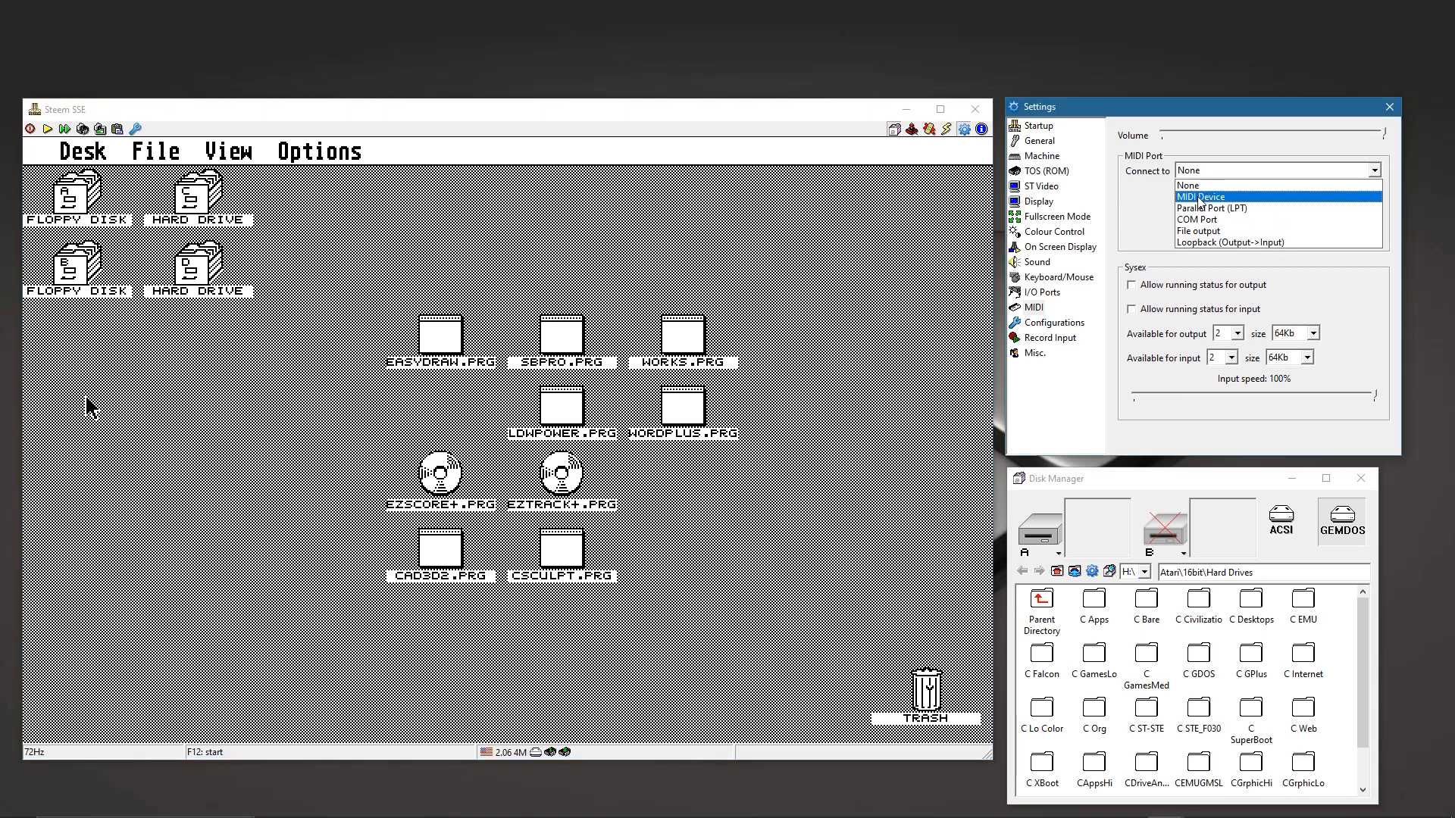
Step: Connect the MIDI port to a MIDI device with Alesis Recital as output and input
left_click(1200, 195)
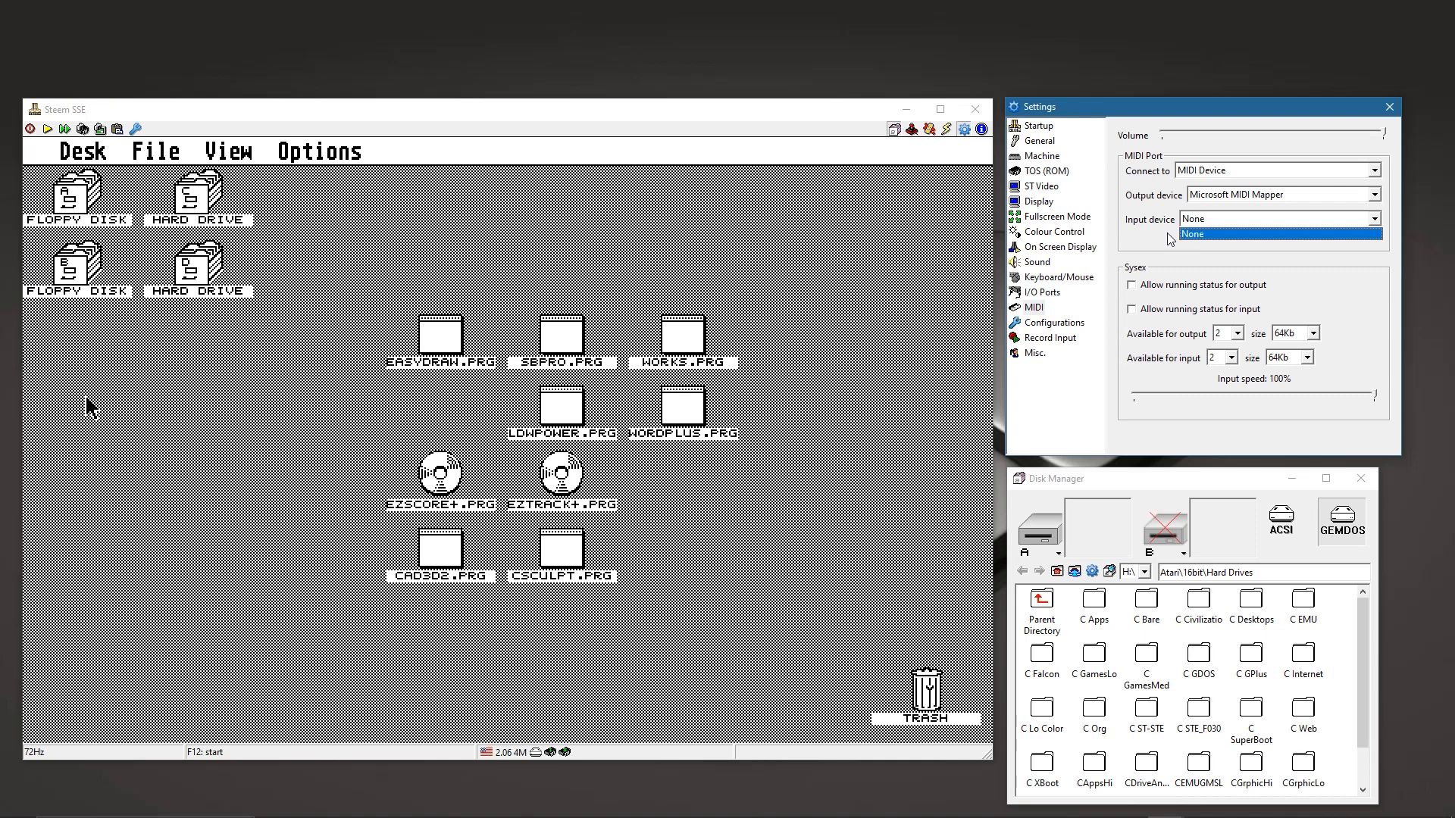
left_click(1191, 233)
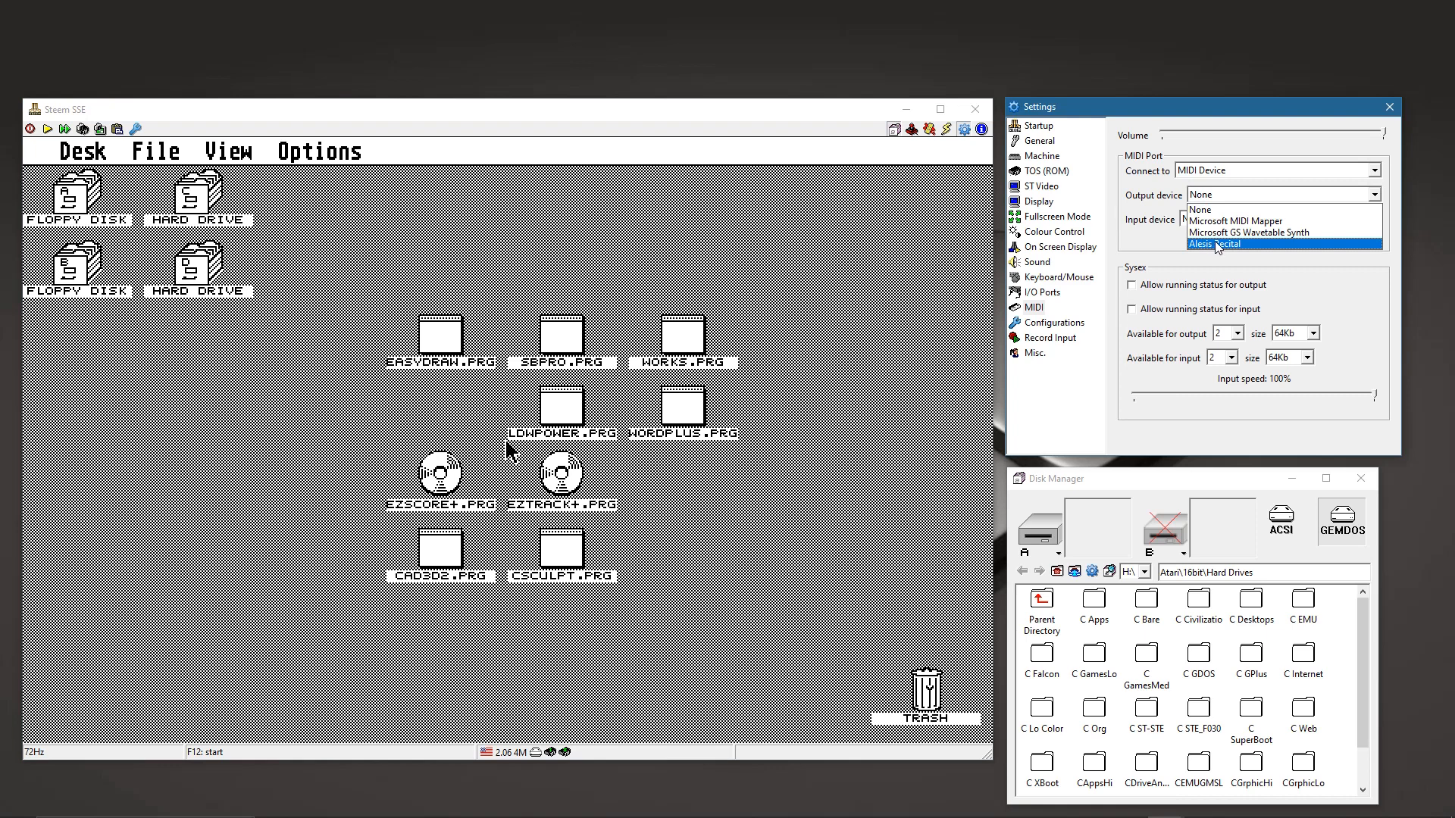
left_click(1216, 242)
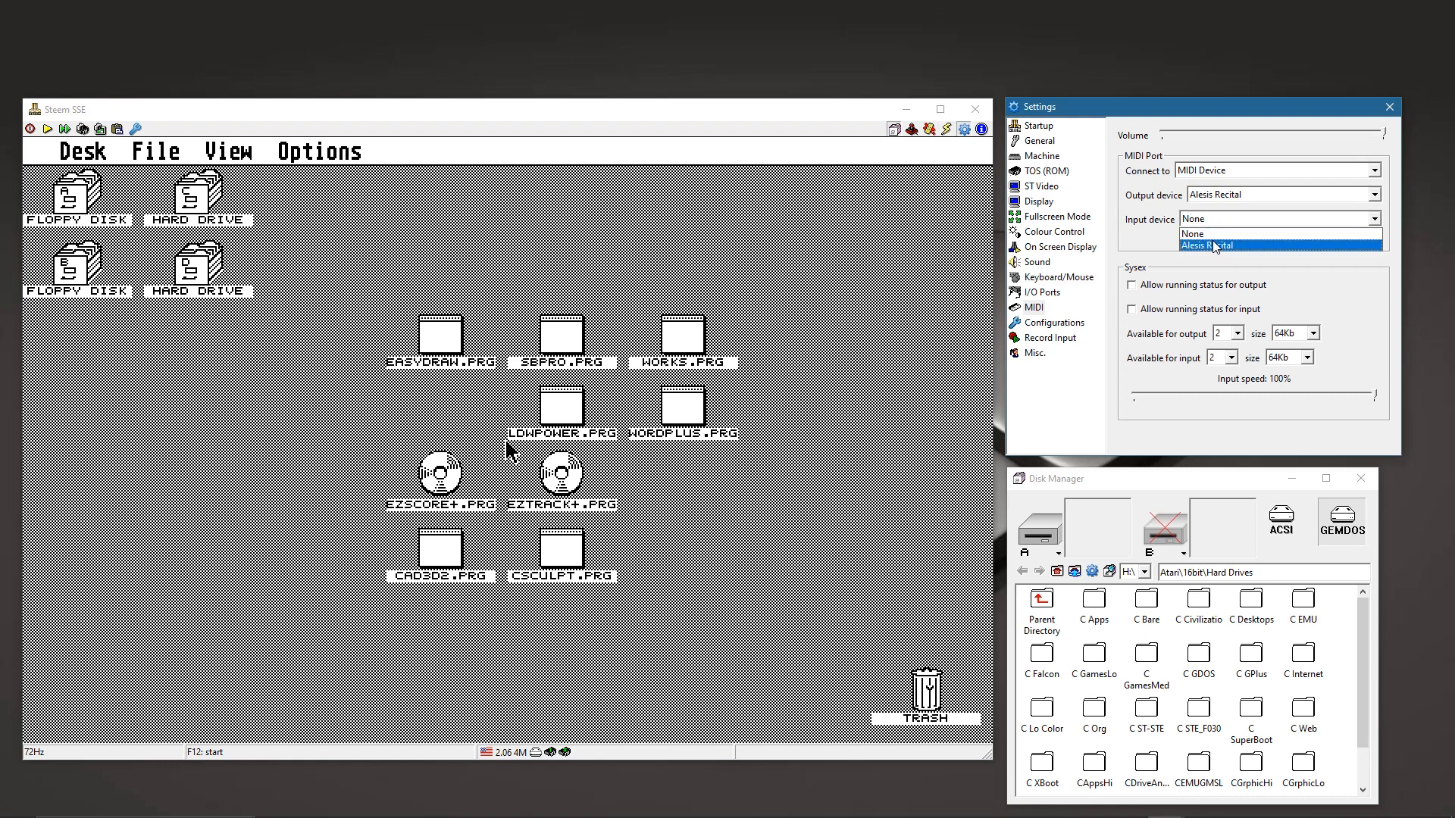
left_click(1206, 246)
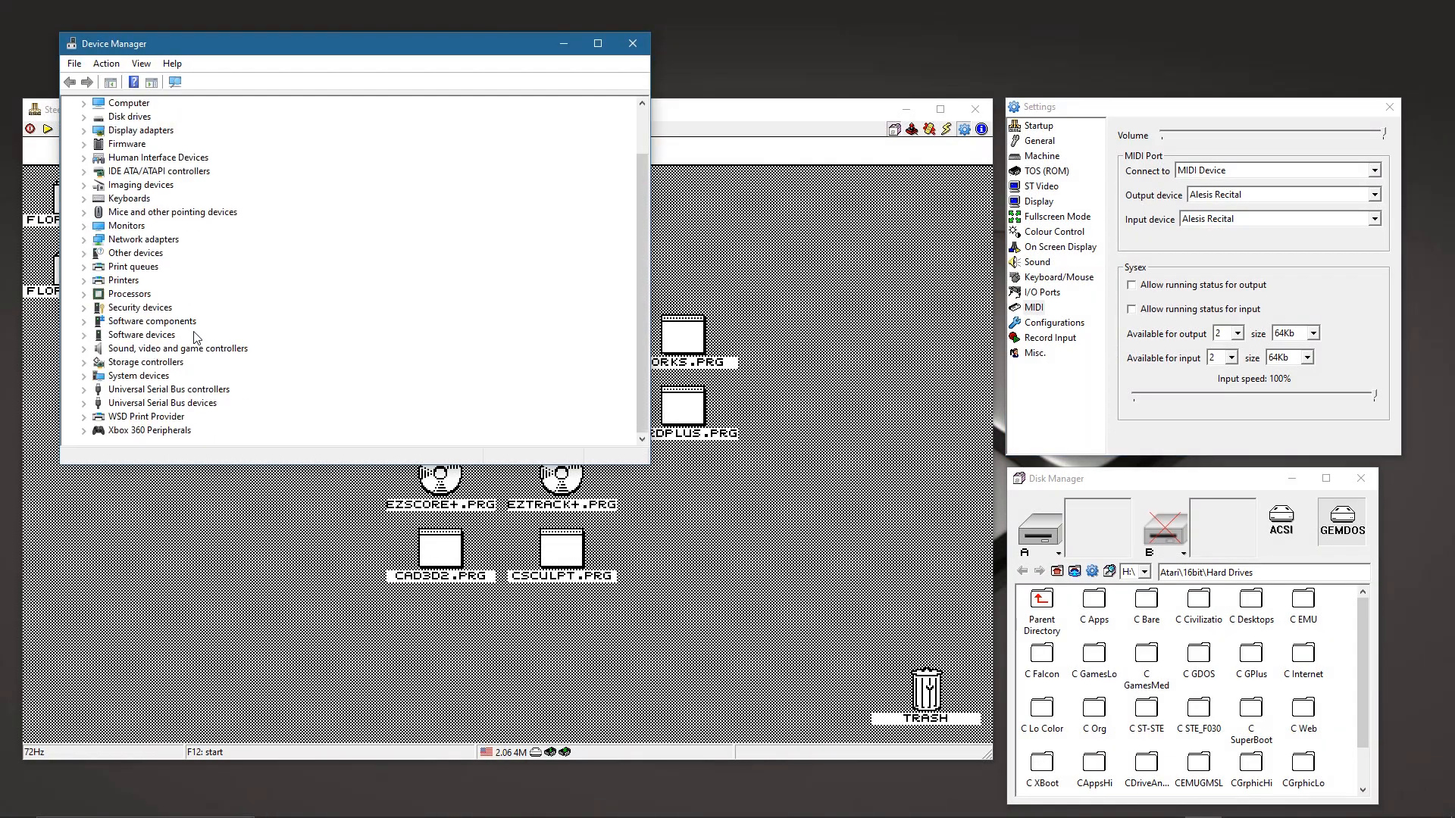
mouse_move(144, 394)
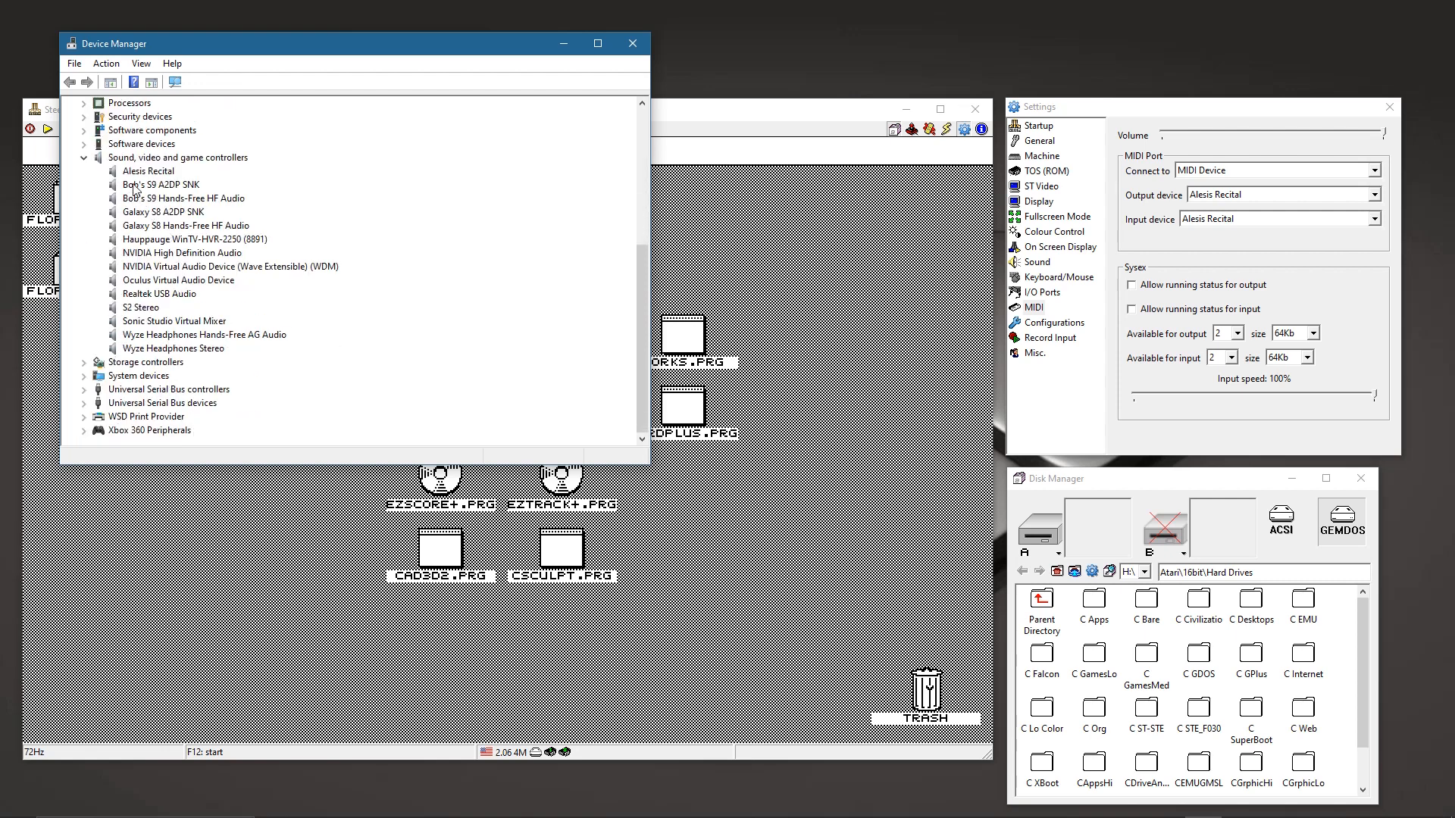
Step: Check the Alesis Recital entry under Sound, video and game controllers
left_click(147, 171)
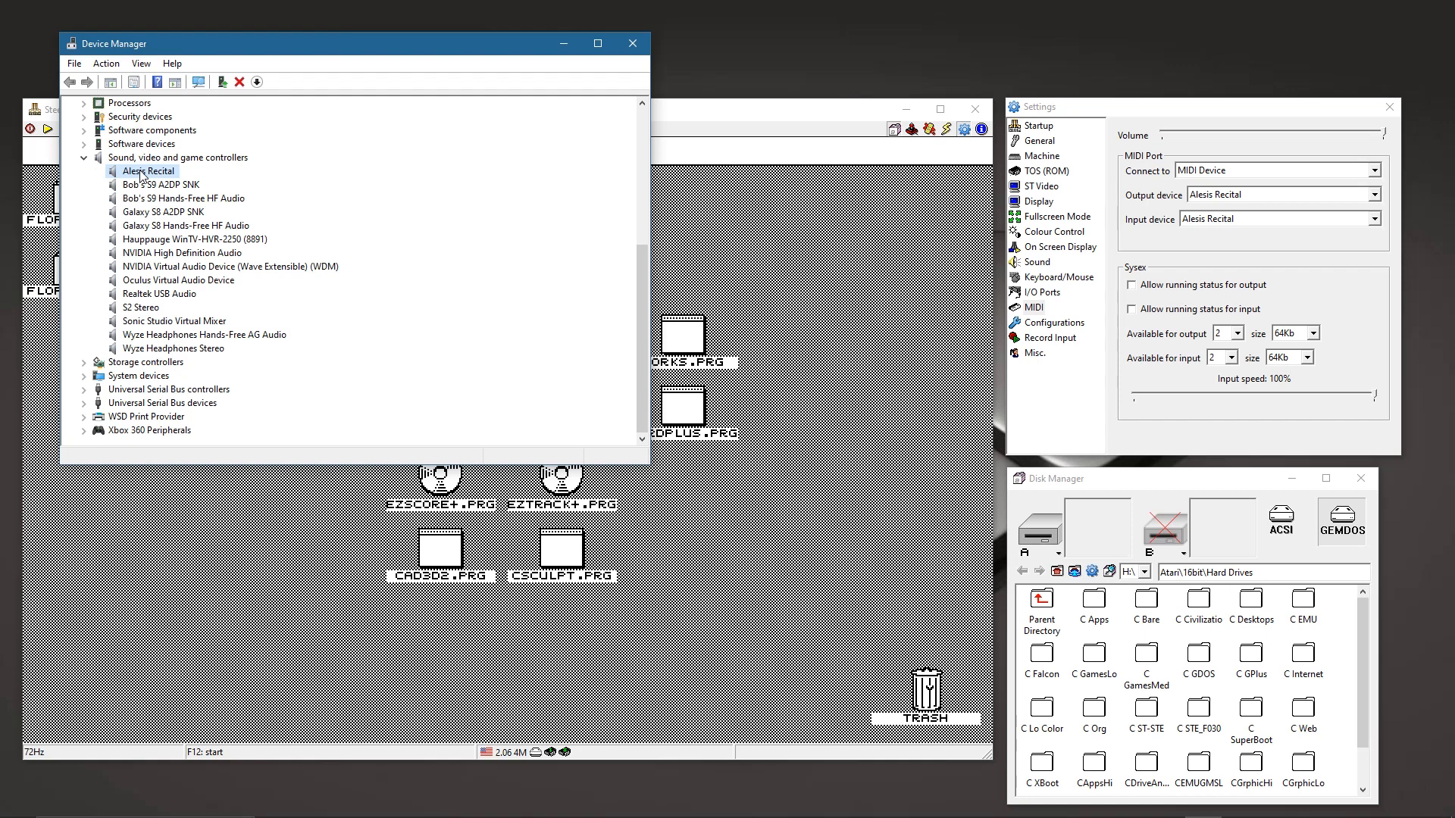
mouse_move(139, 351)
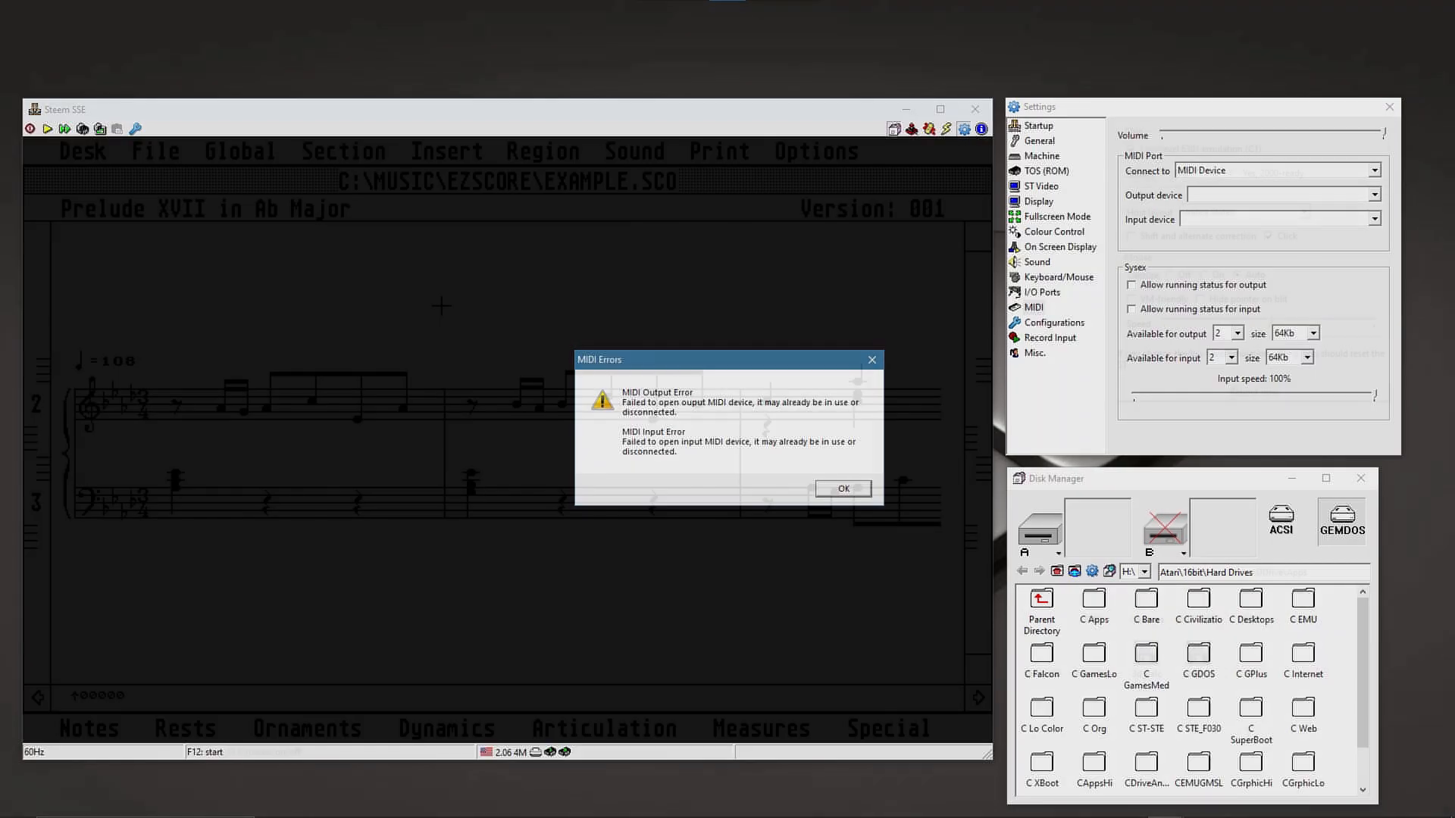
Step: Dismiss the MIDI error, enable MIDI alongside Internal sound, and play Prelude XVII
left_click(841, 488)
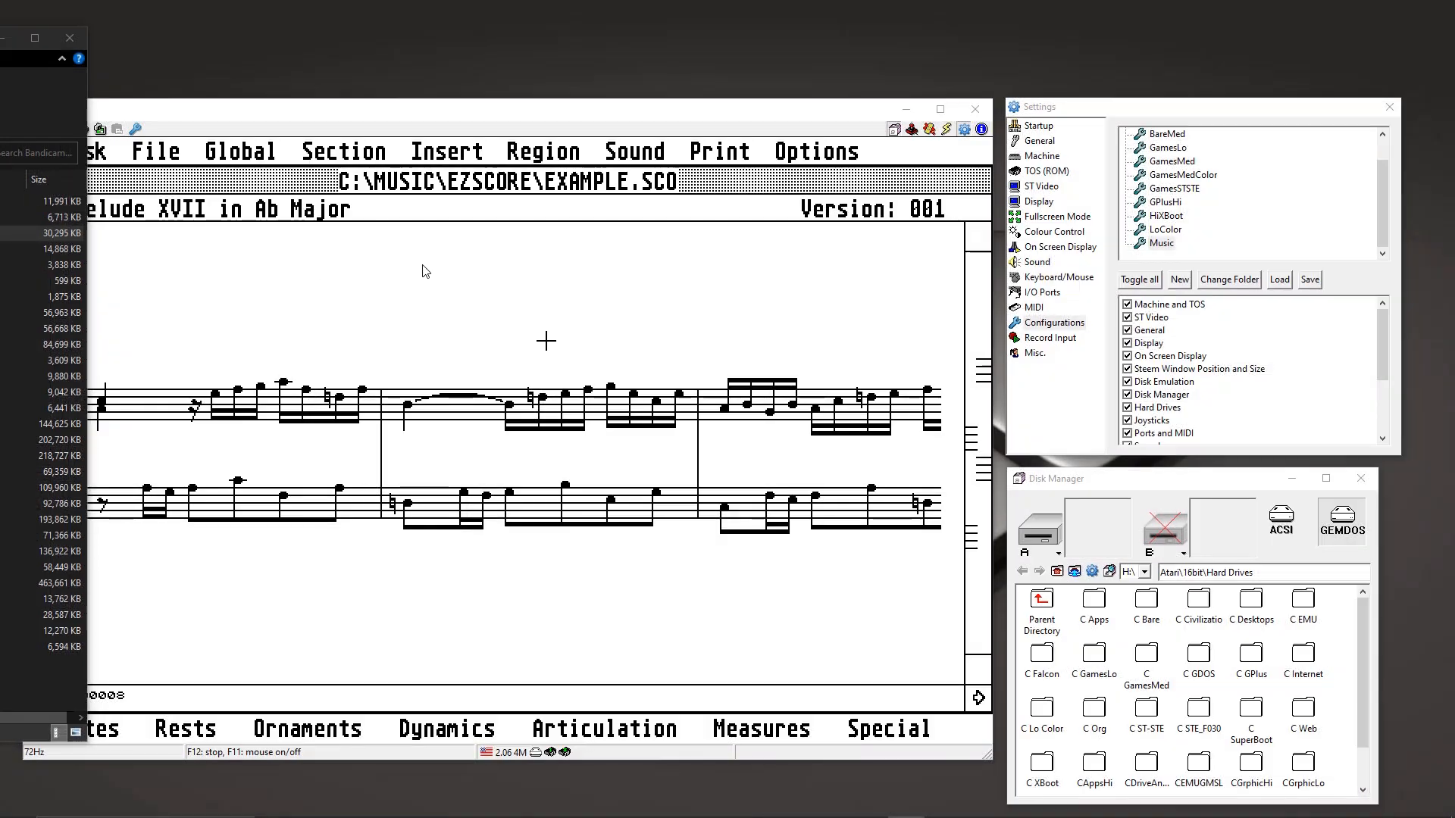
left_click(634, 150)
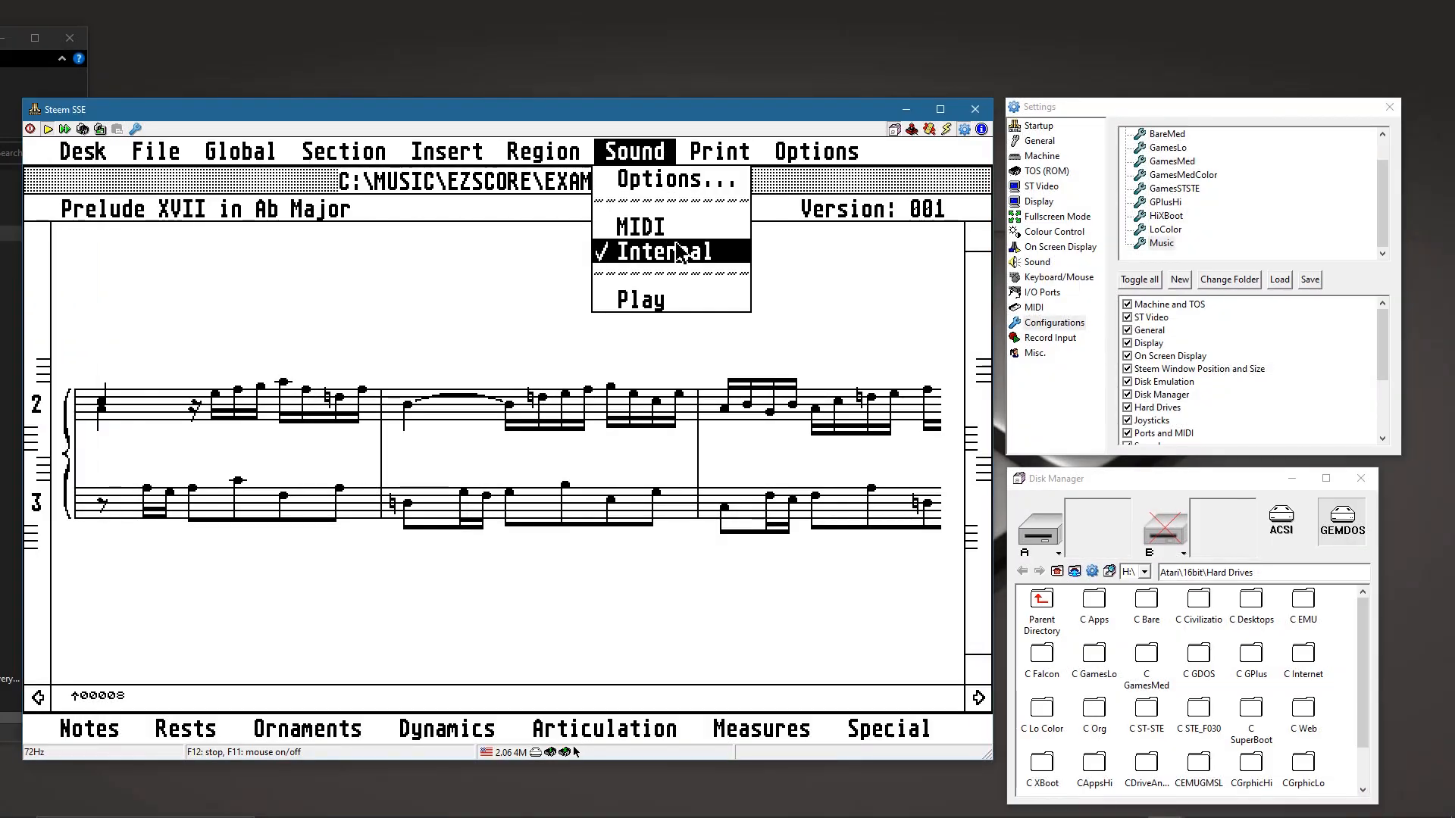
left_click(638, 226)
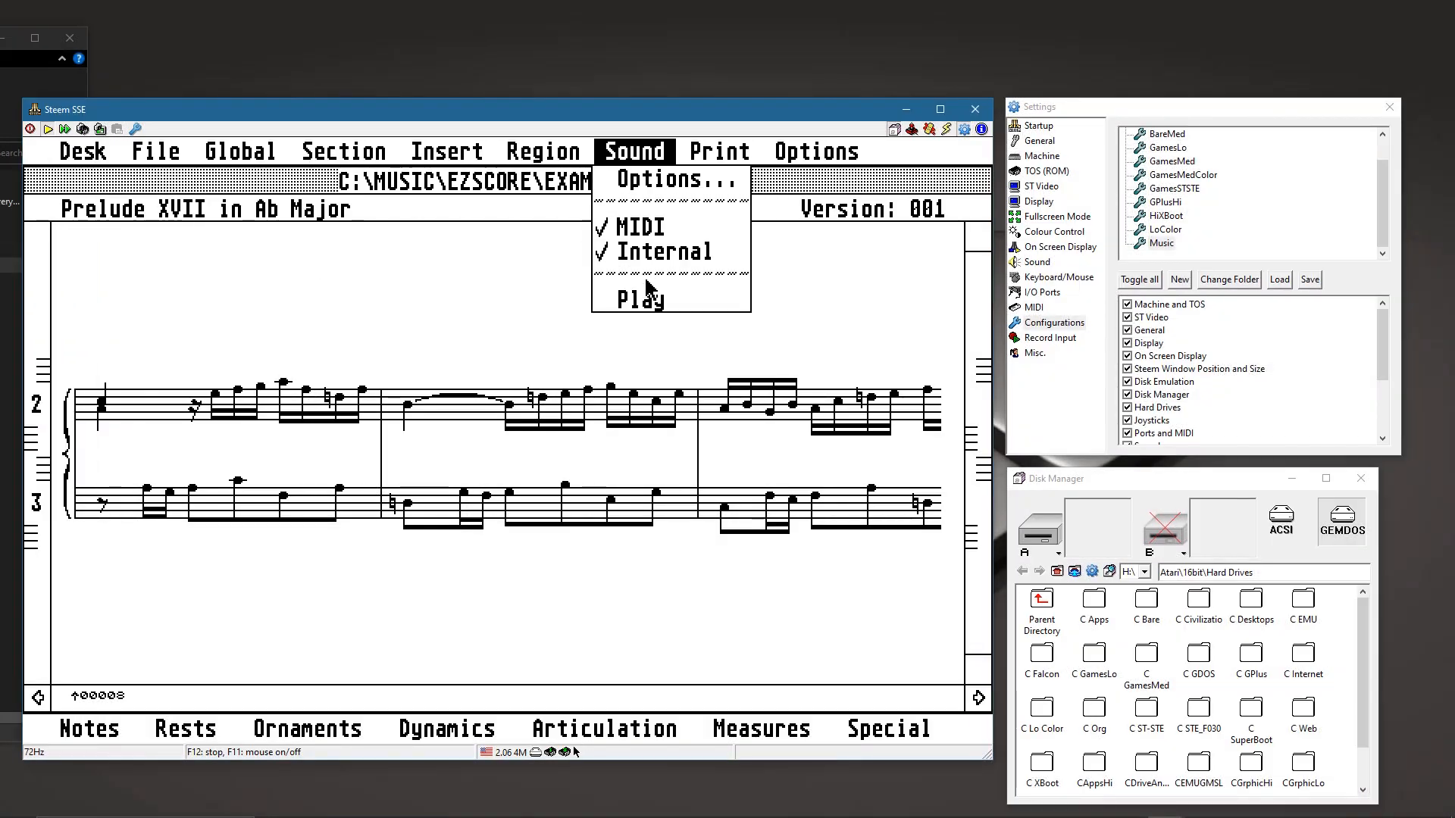
left_click(638, 299)
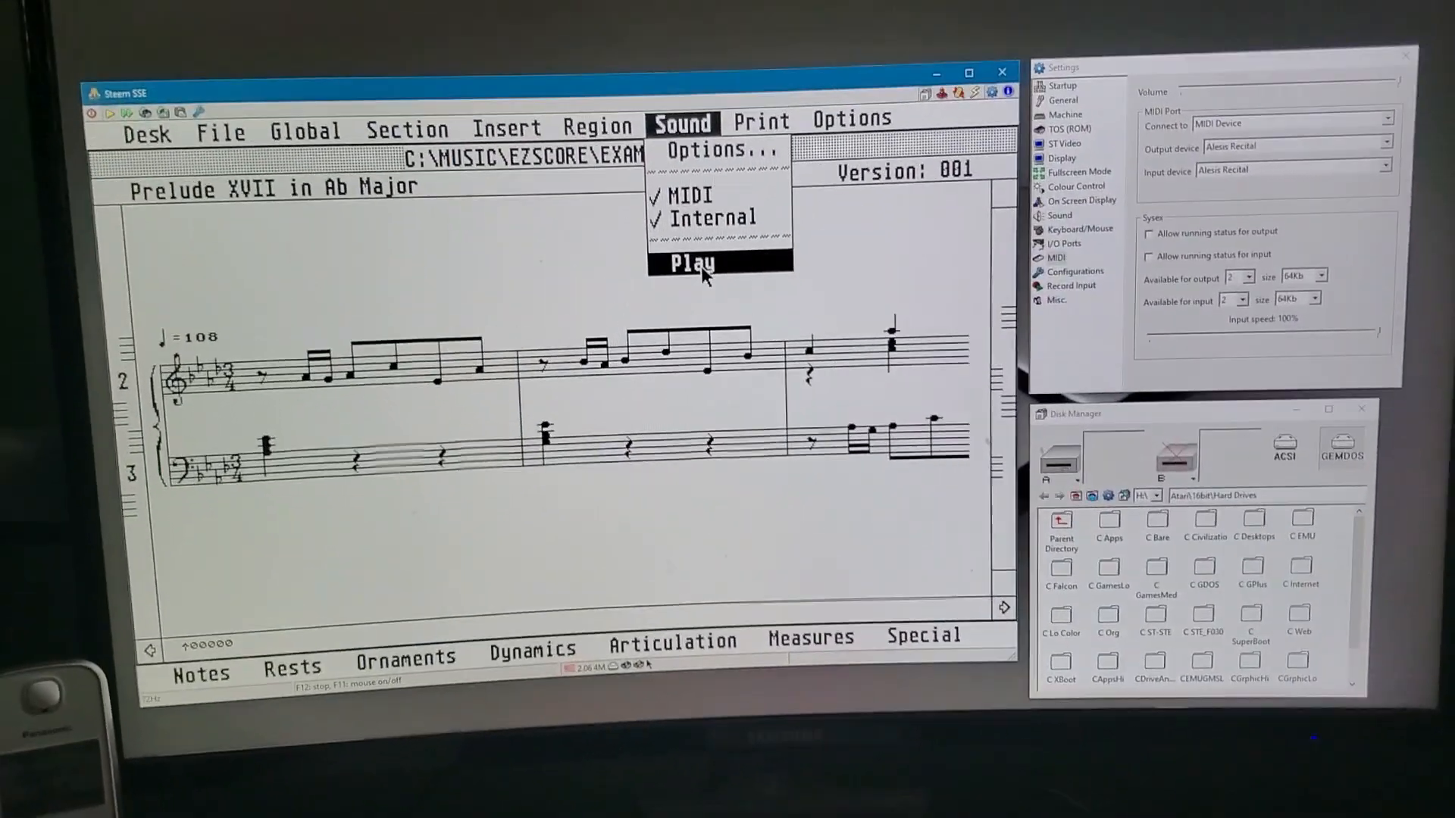
left_click(691, 263)
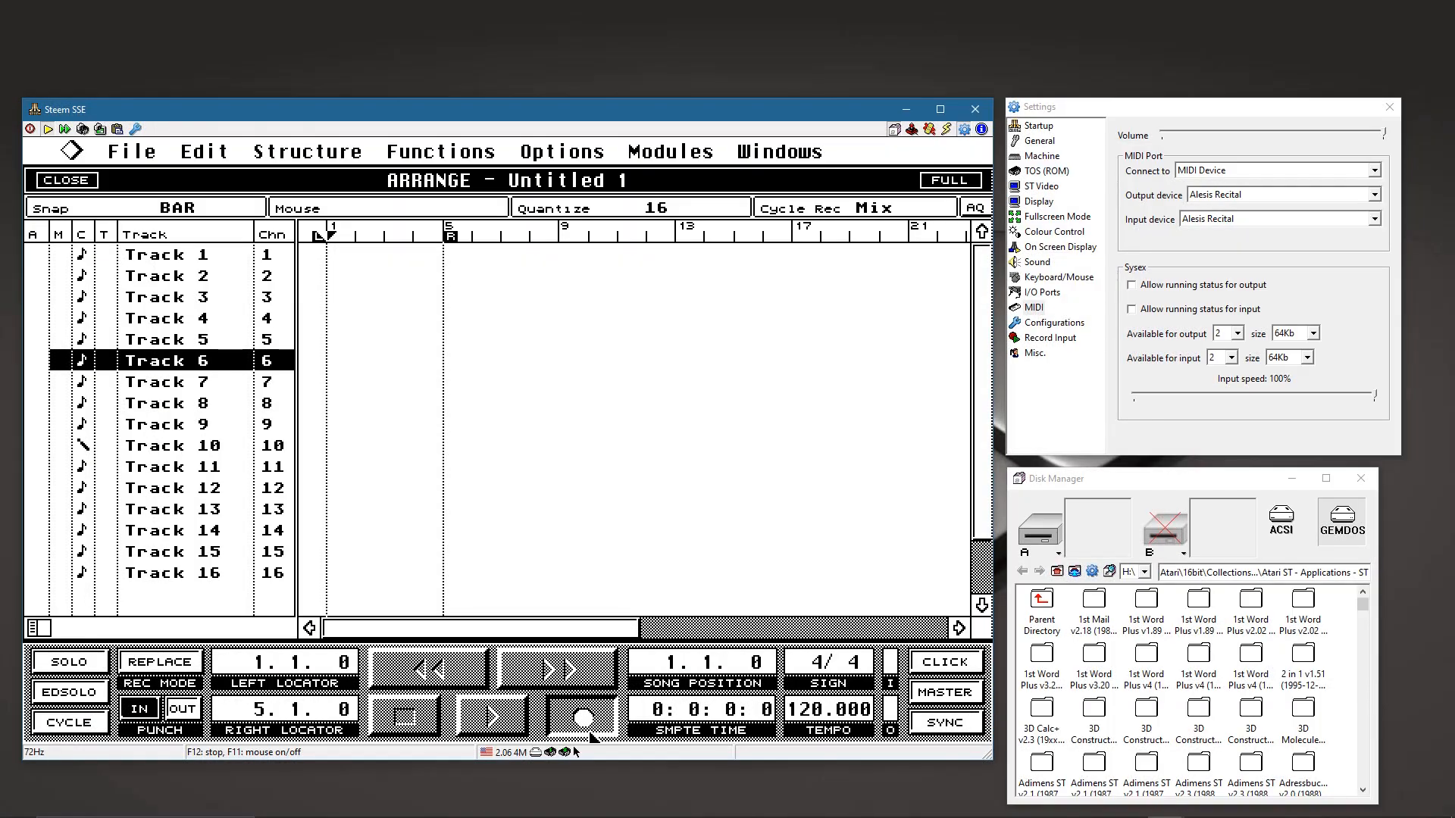
Step: Record onto Track 6 from the keyboard, rewind to the start and play it back
left_click(496, 717)
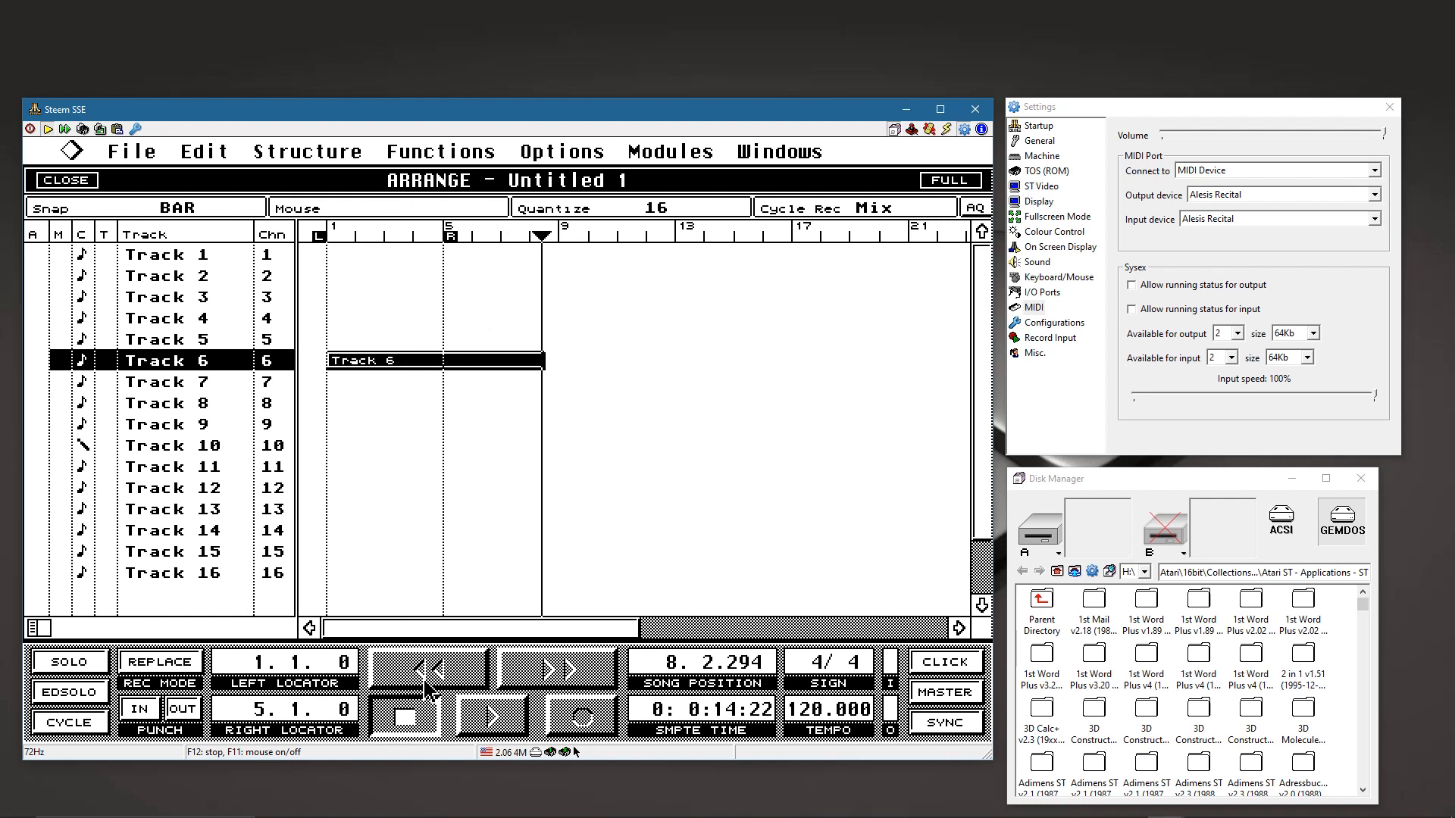
left_click(491, 715)
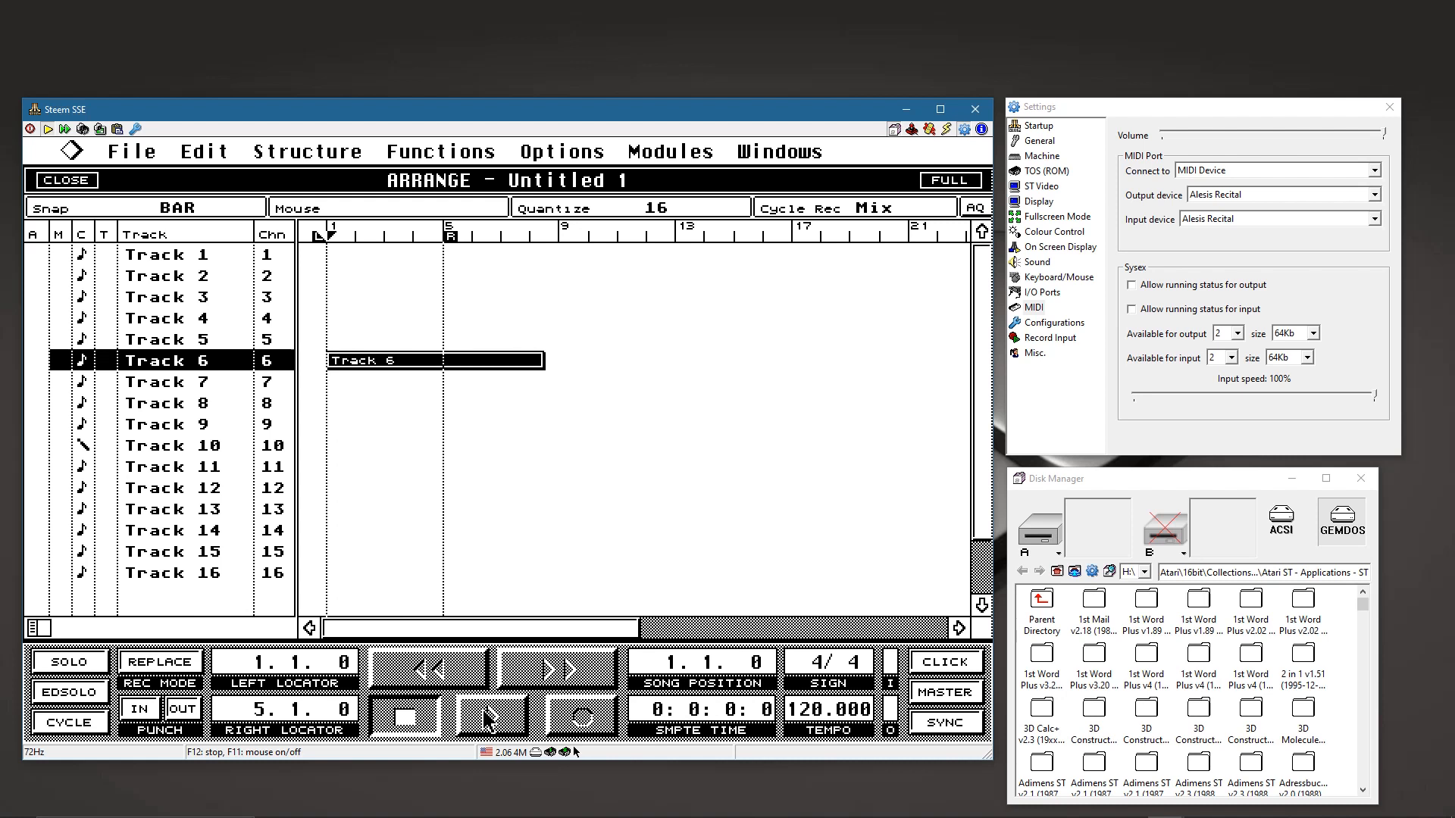
left_click(492, 719)
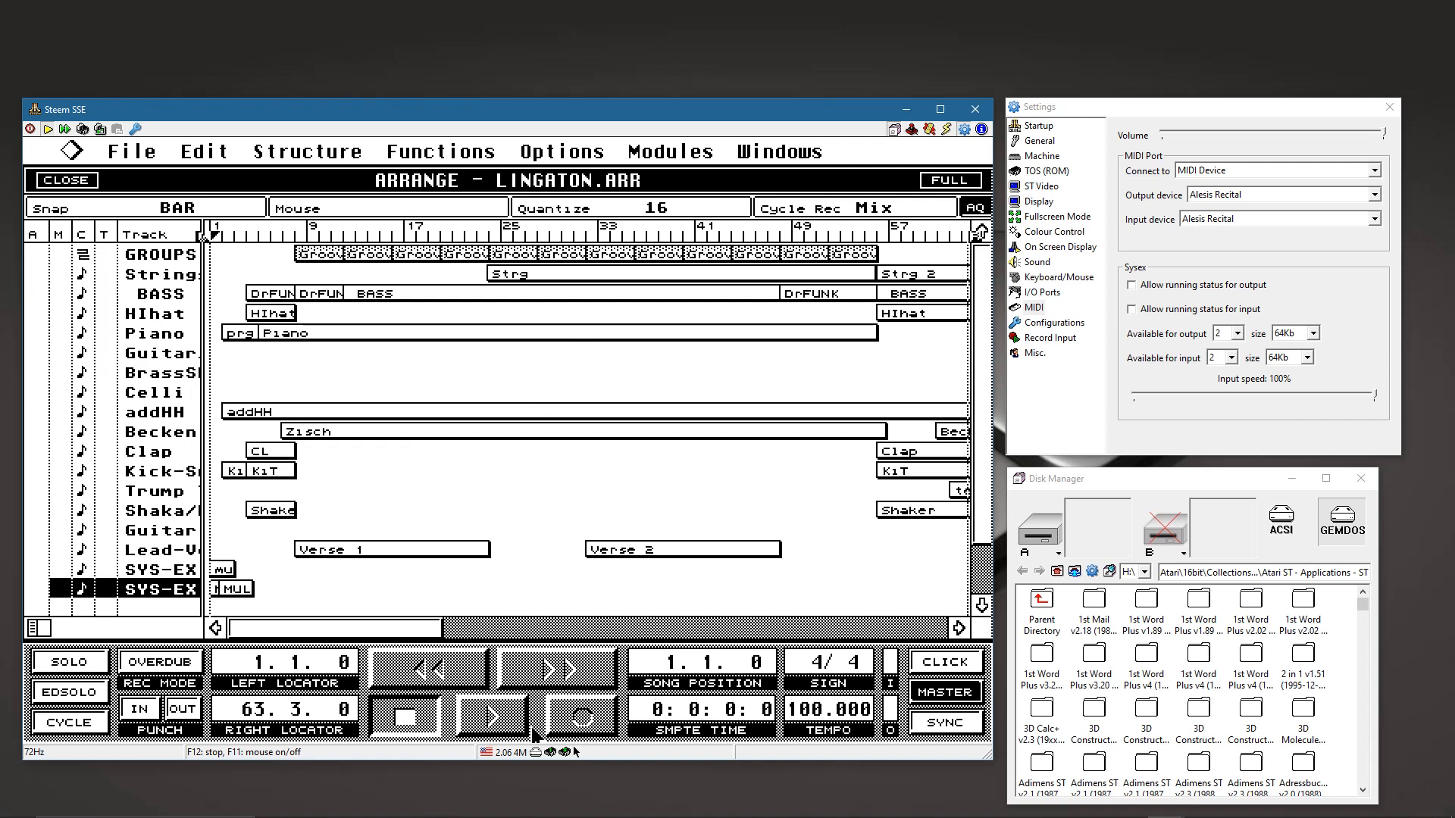
Step: Play the LINGATON arrangement, then load the LTON_SY.ALL file
left_click(495, 714)
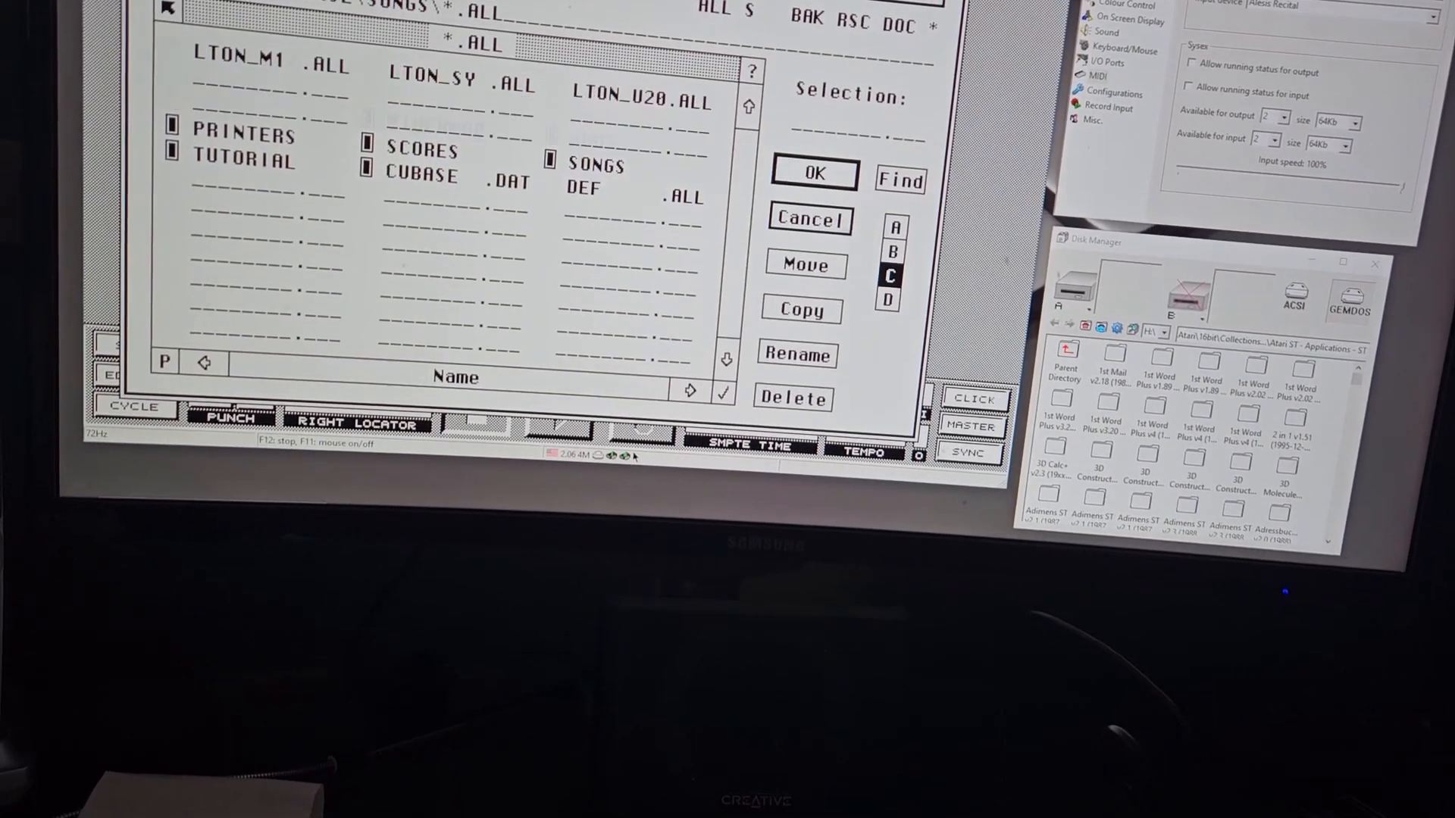
left_click(454, 79)
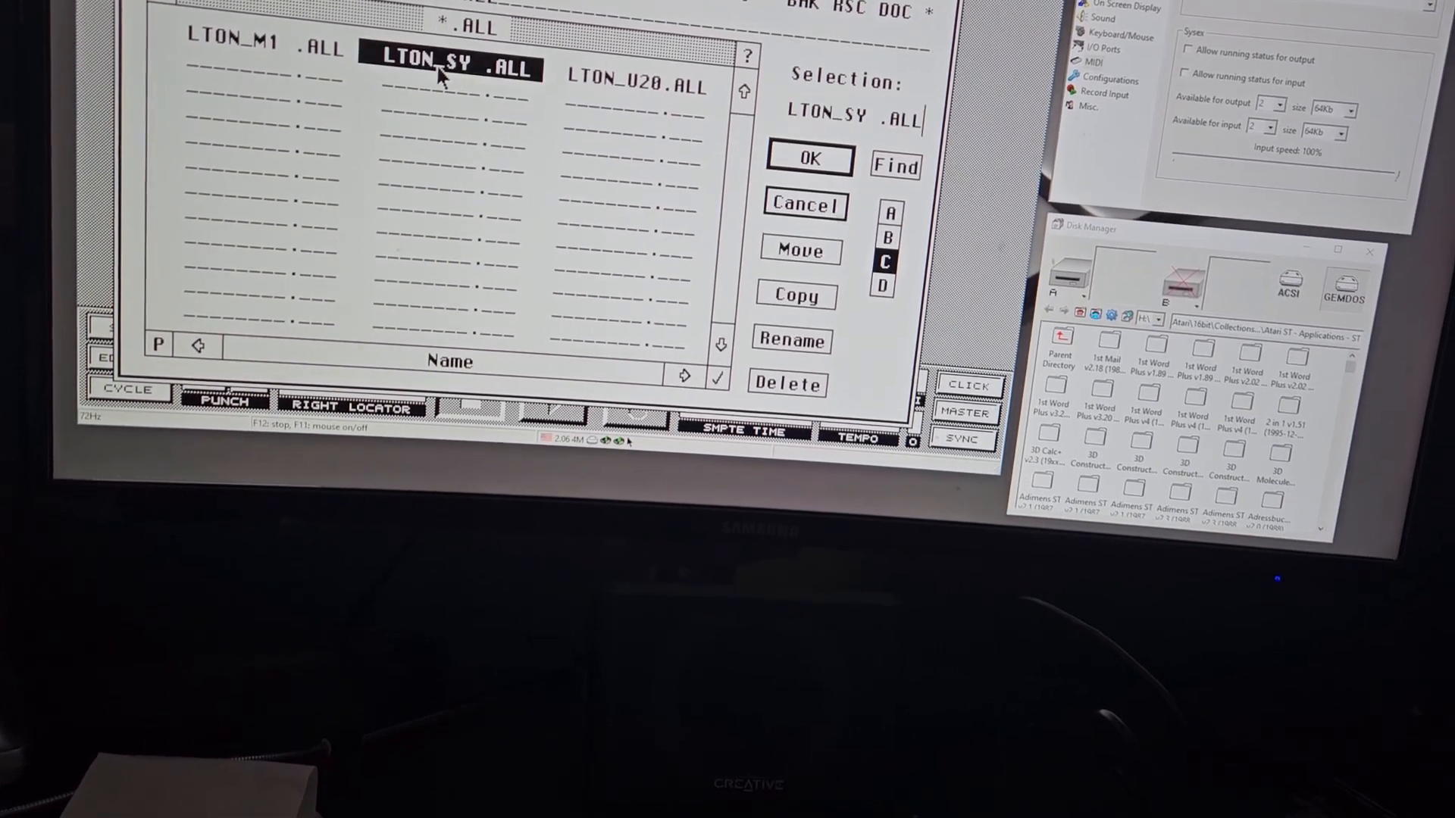
left_click(807, 157)
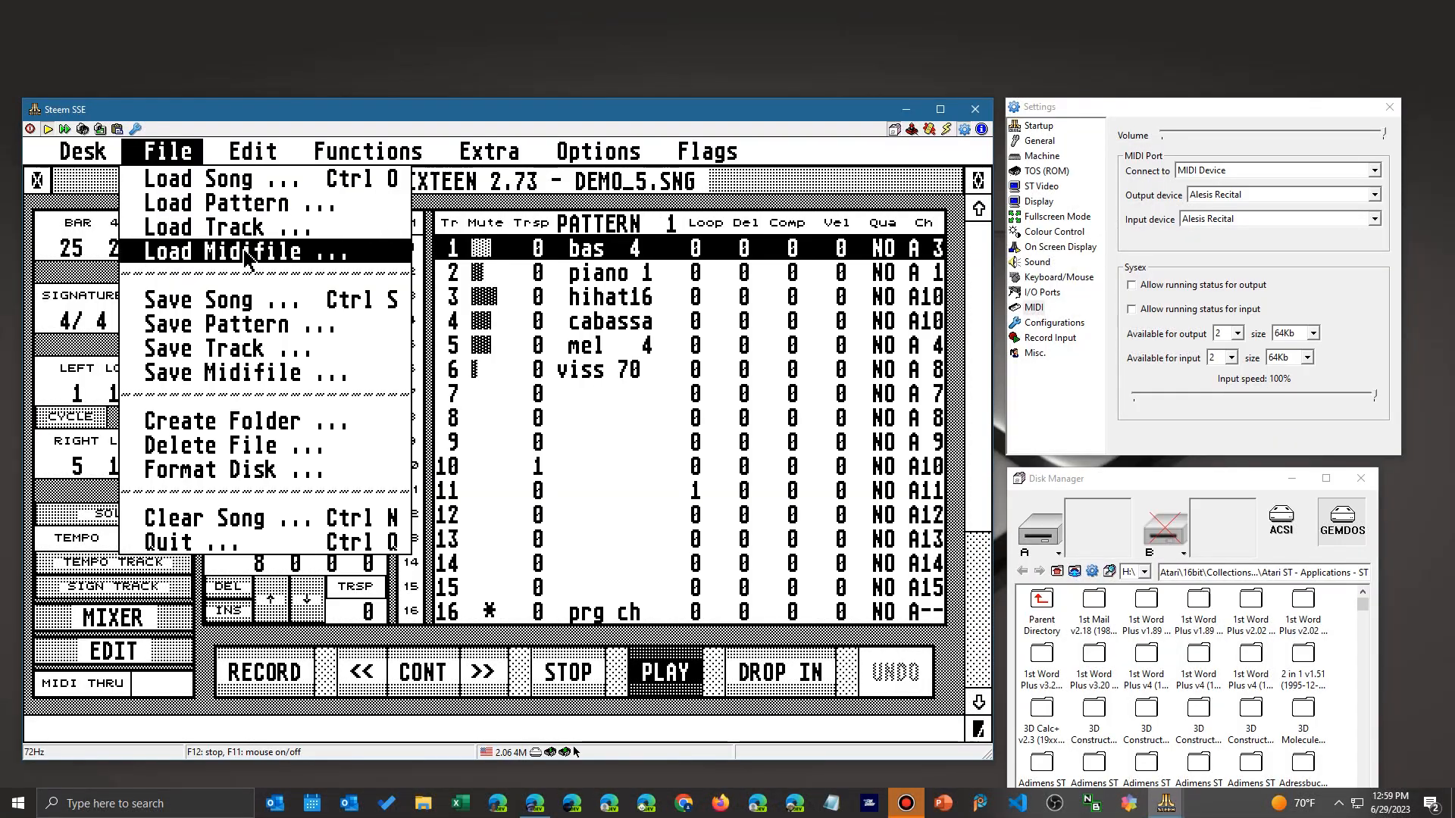
Step: Load QUEENBR.MID, answering YES to clear the sequencer, and start it playing
left_click(228, 250)
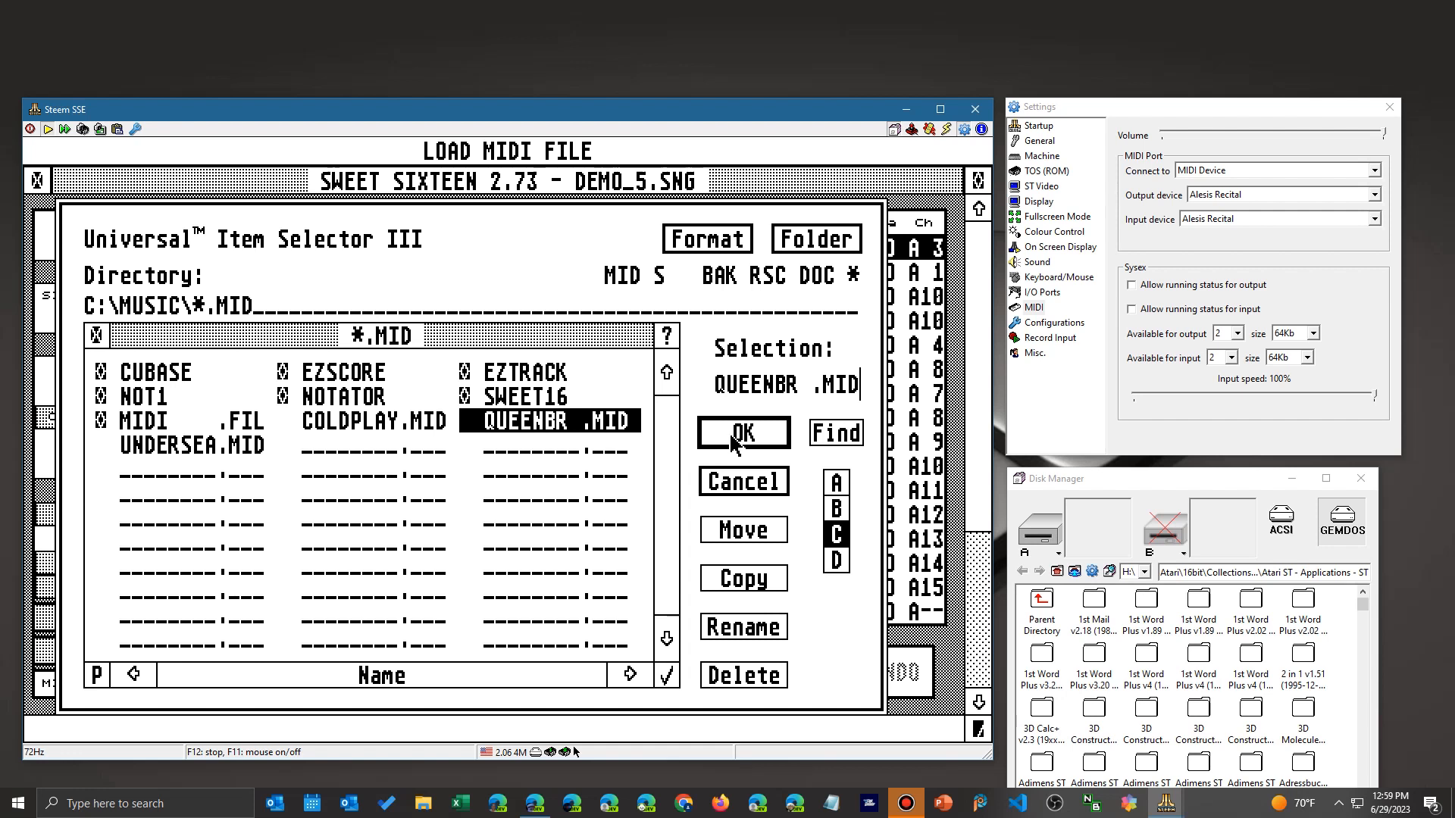
left_click(741, 432)
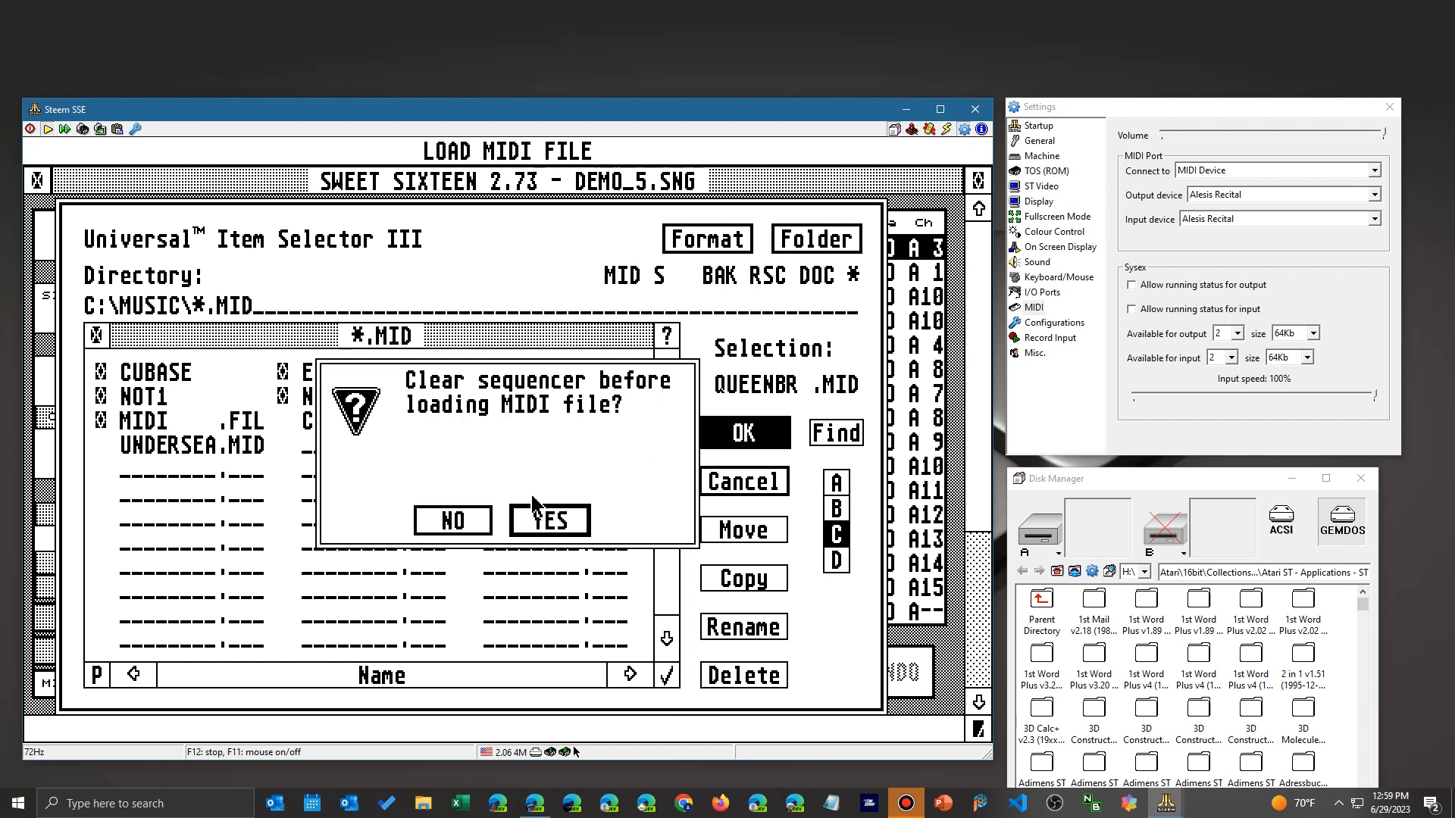
left_click(547, 519)
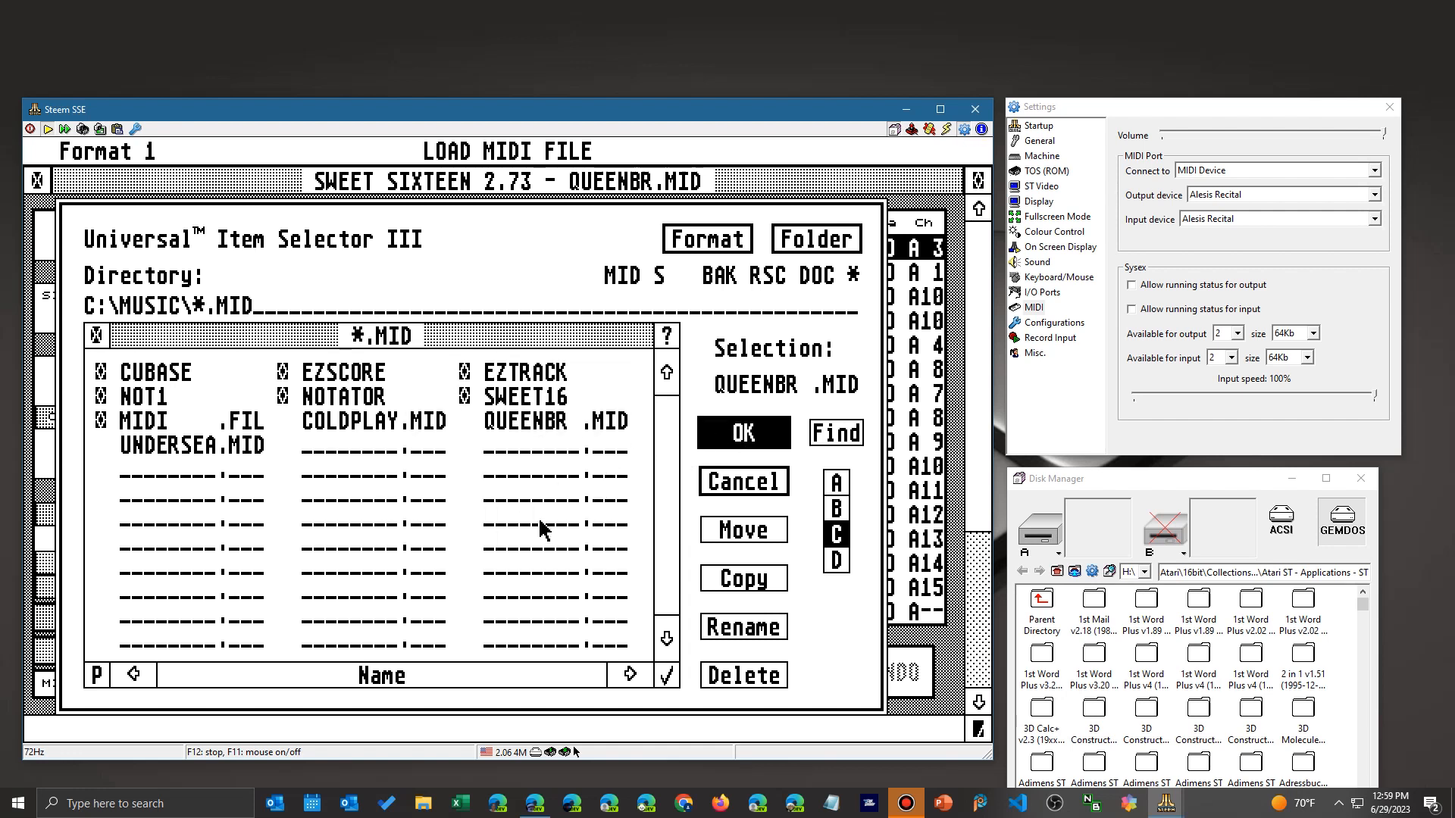
mouse_move(536, 515)
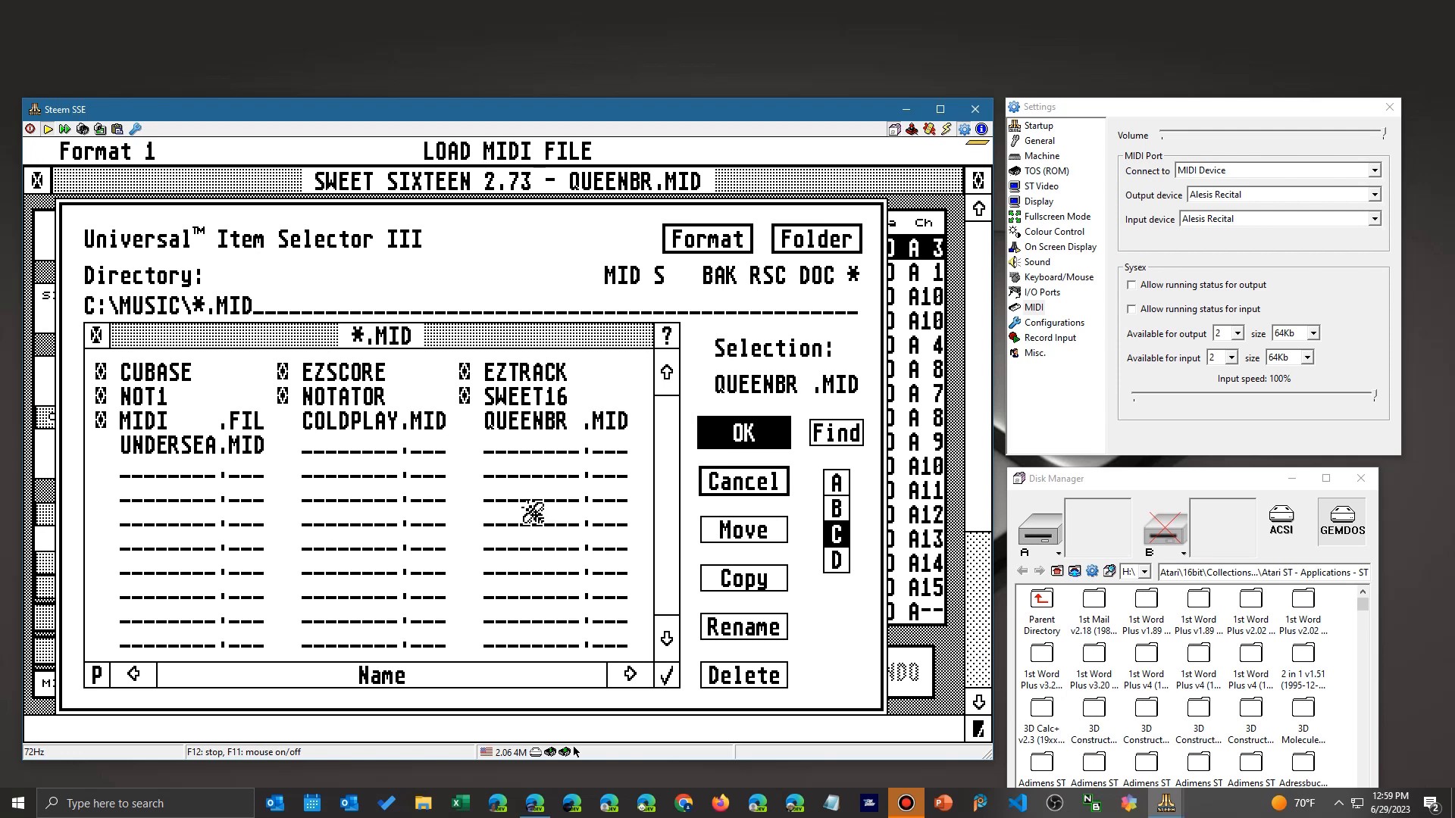
left_click(741, 432)
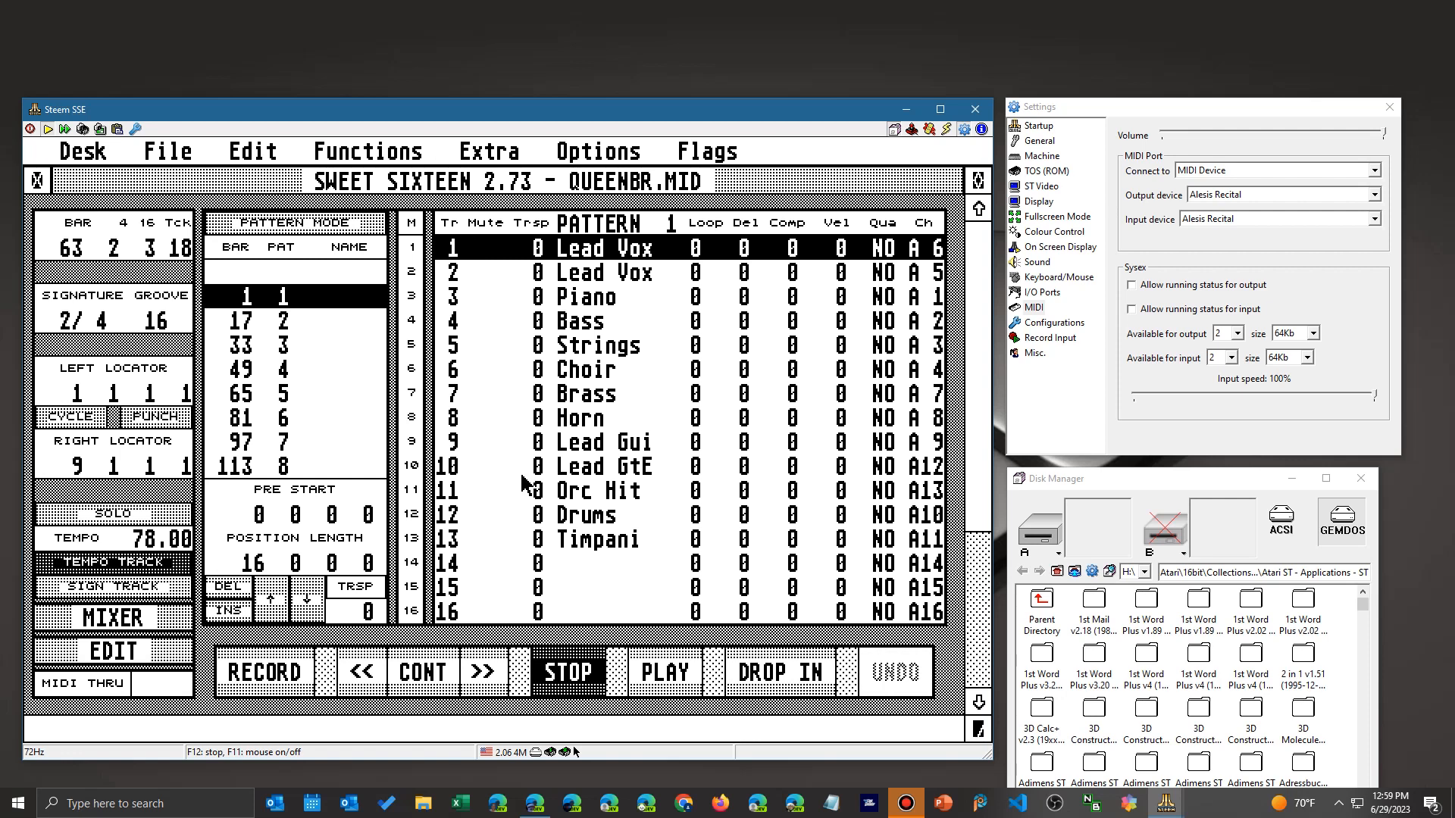
mouse_move(663, 691)
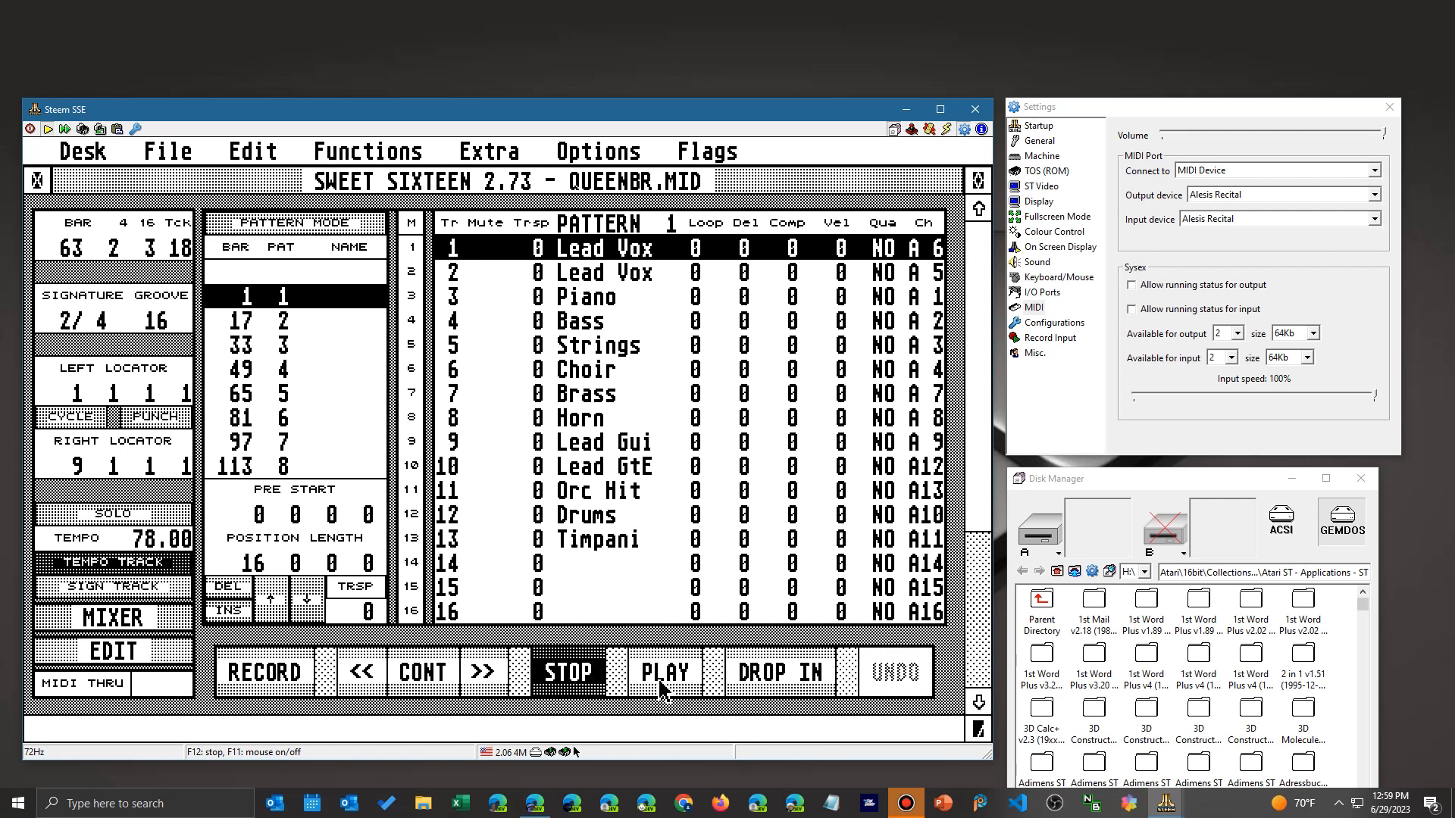
left_click(664, 672)
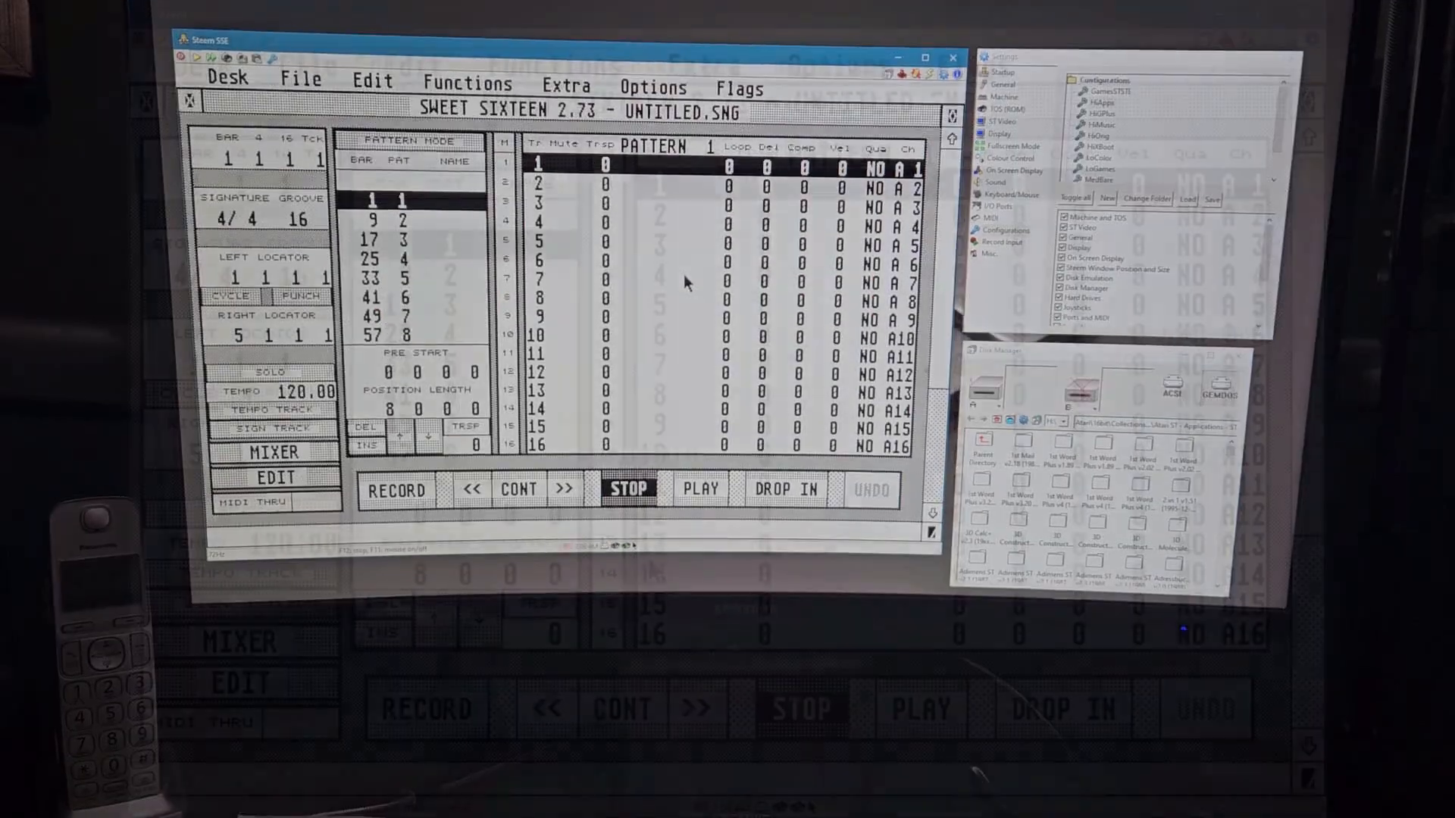
Step: Load a DEMO .SNG song from C:\MUSIC\SWEET16\SONG via File > Load Song
left_click(299, 80)
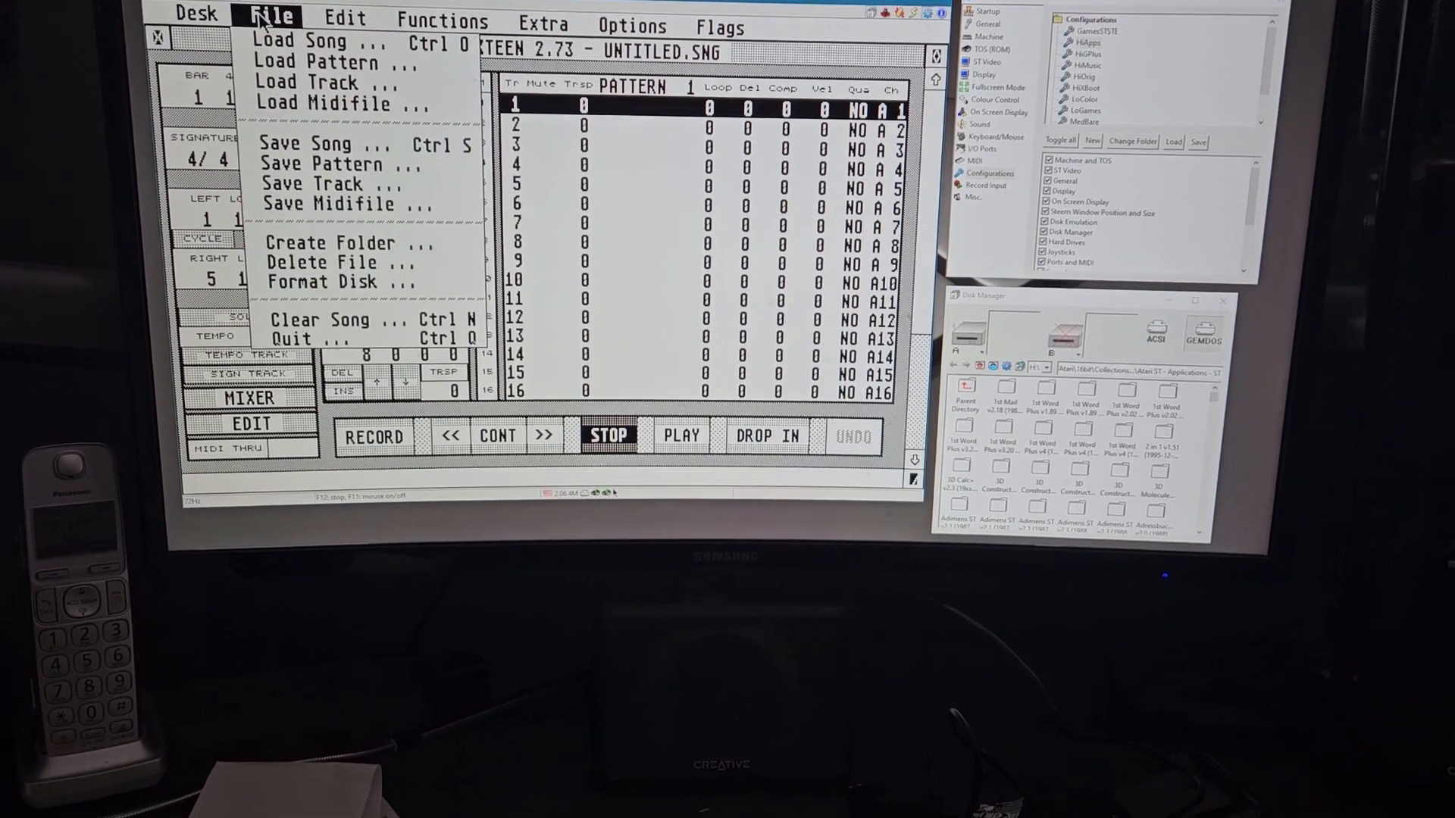
left_click(297, 39)
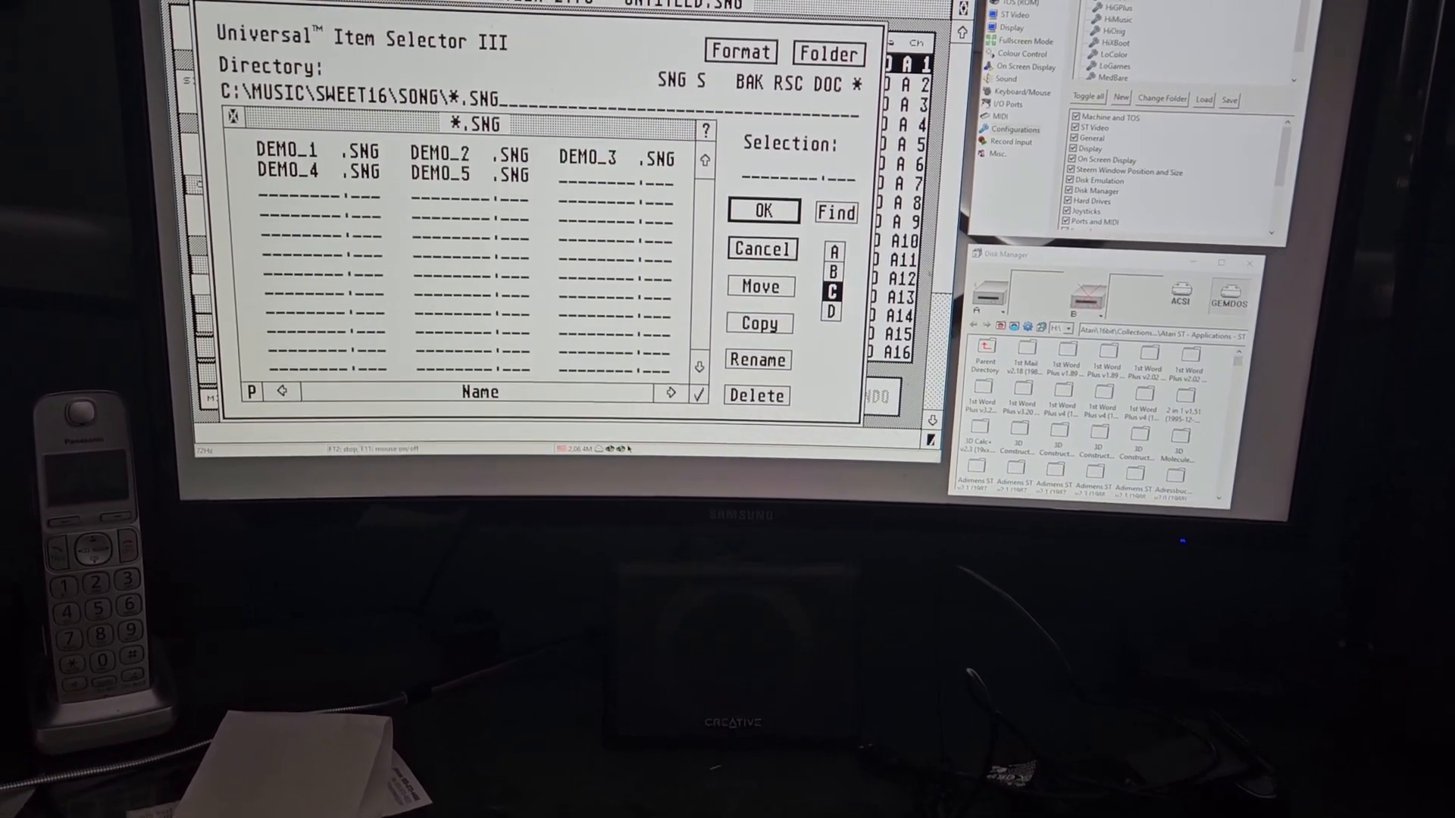
left_click(464, 167)
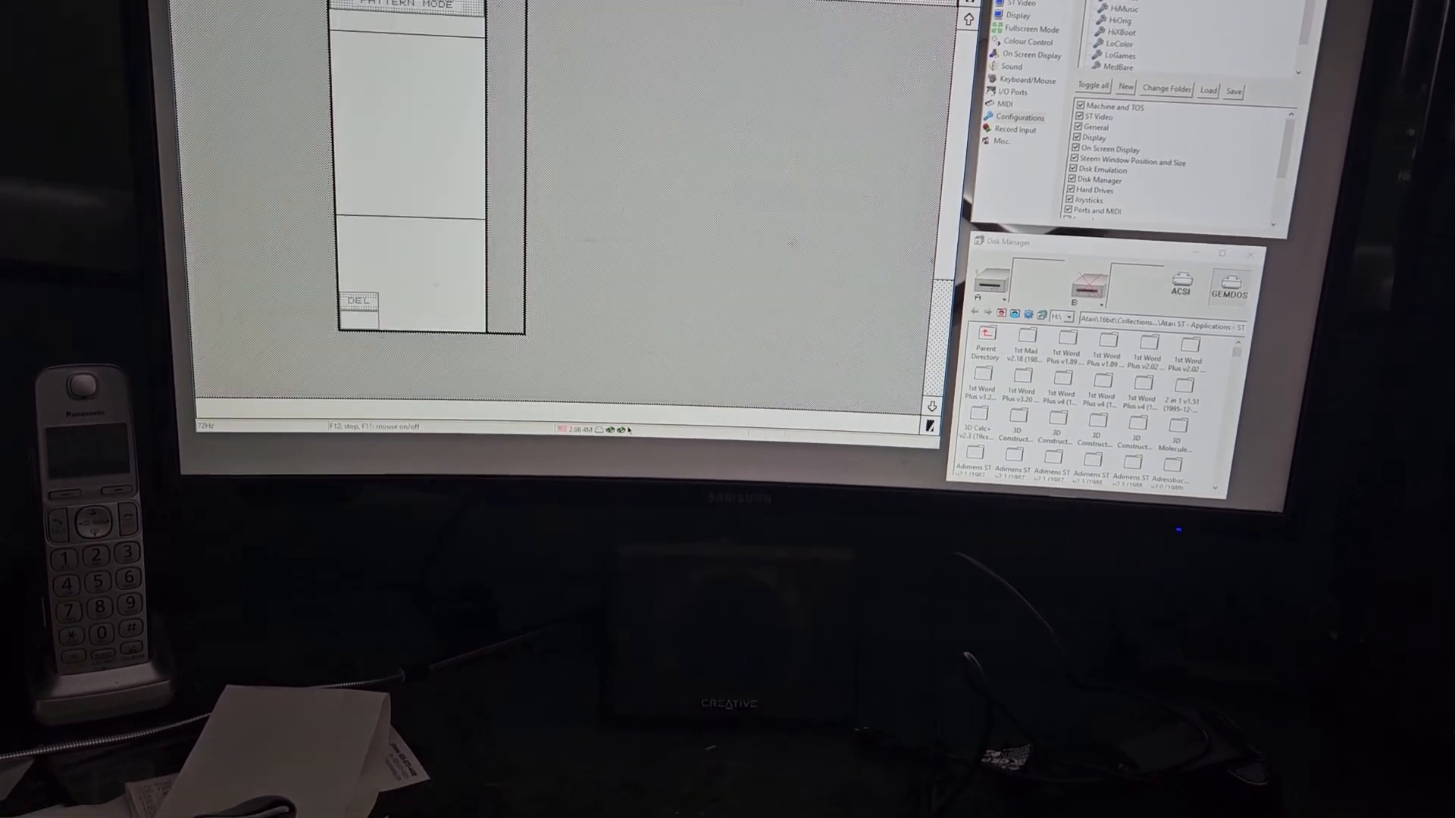
left_click(626, 339)
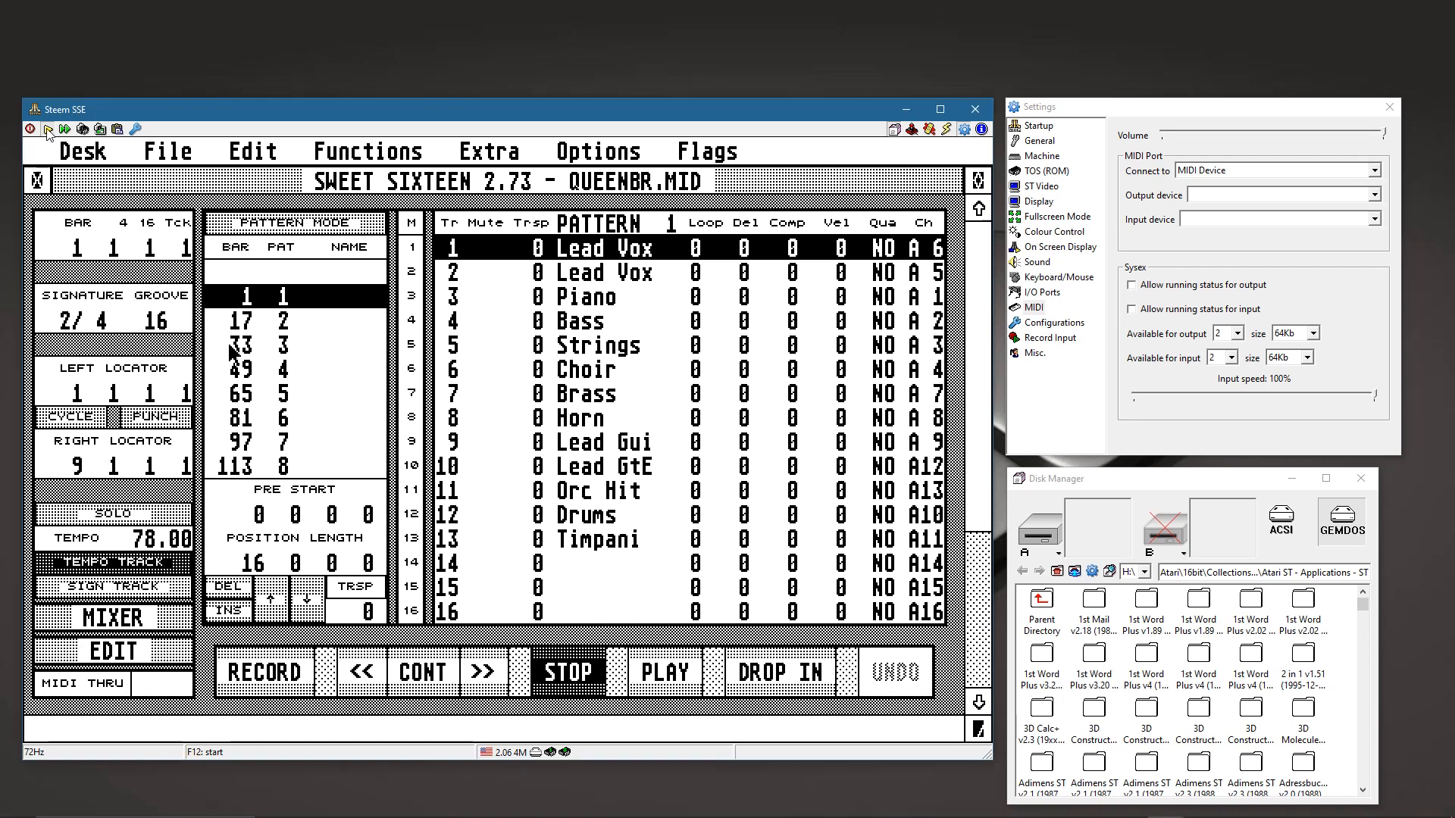
left_click(365, 150)
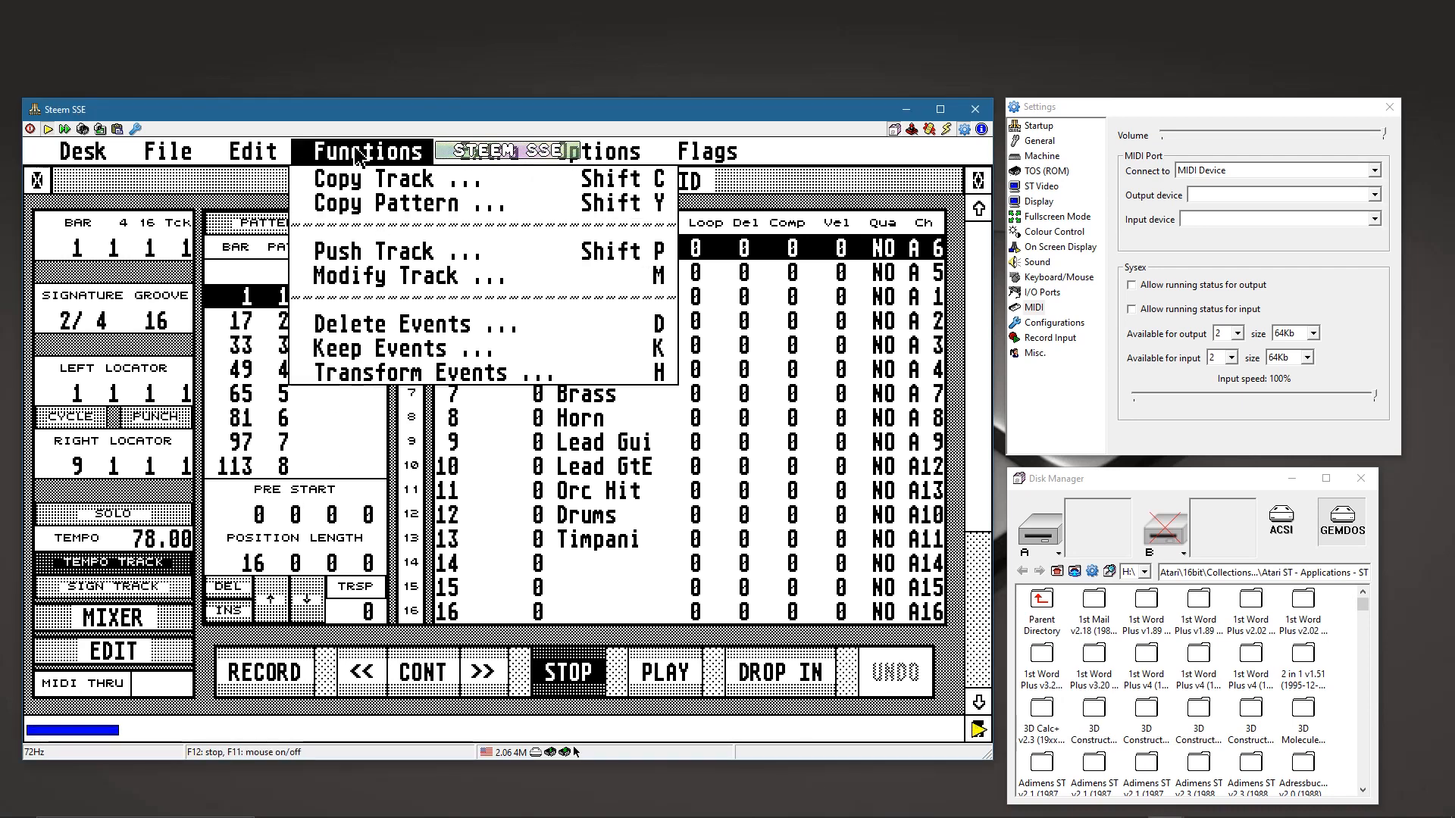
mouse_move(372, 250)
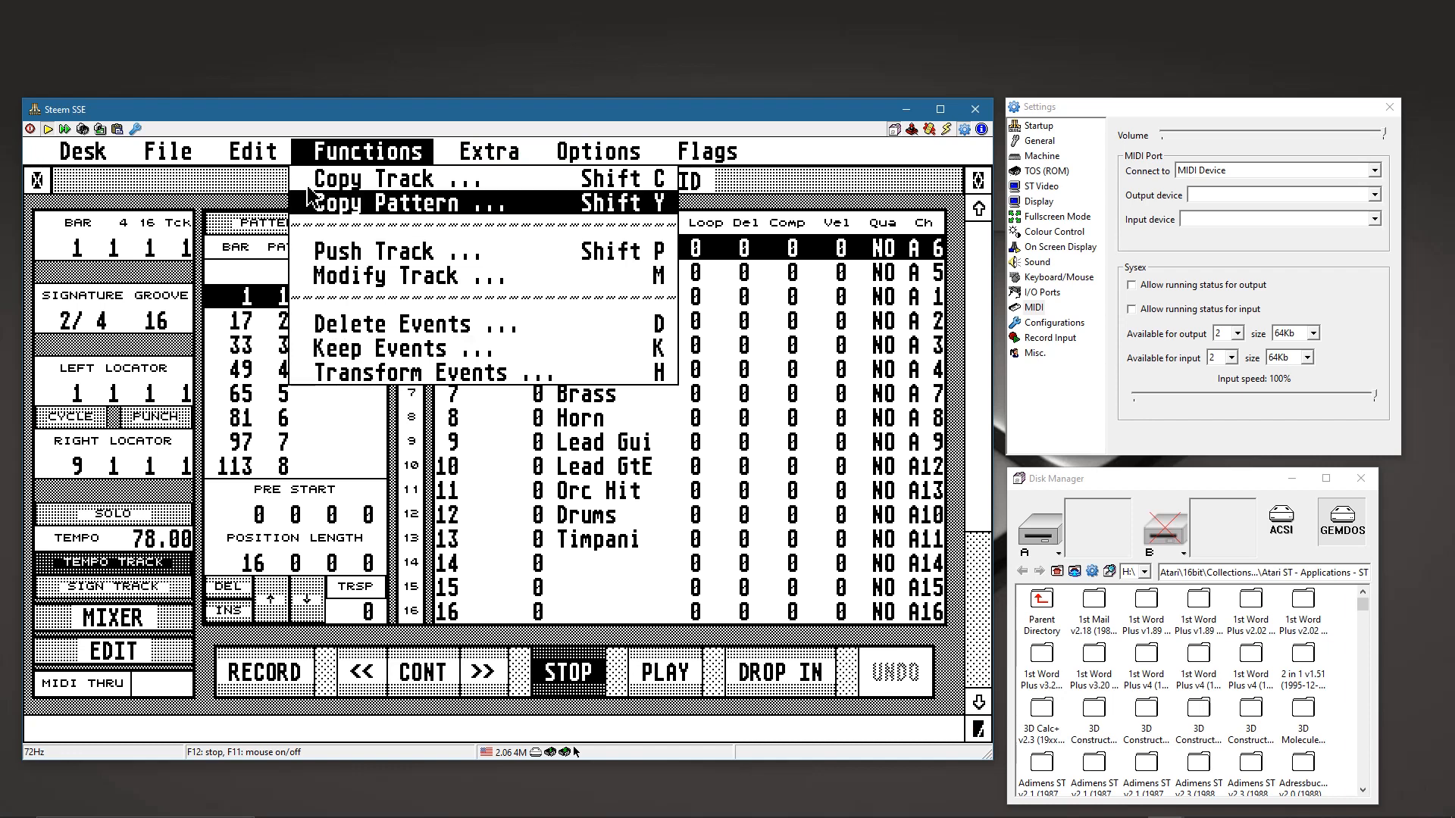
left_click(250, 150)
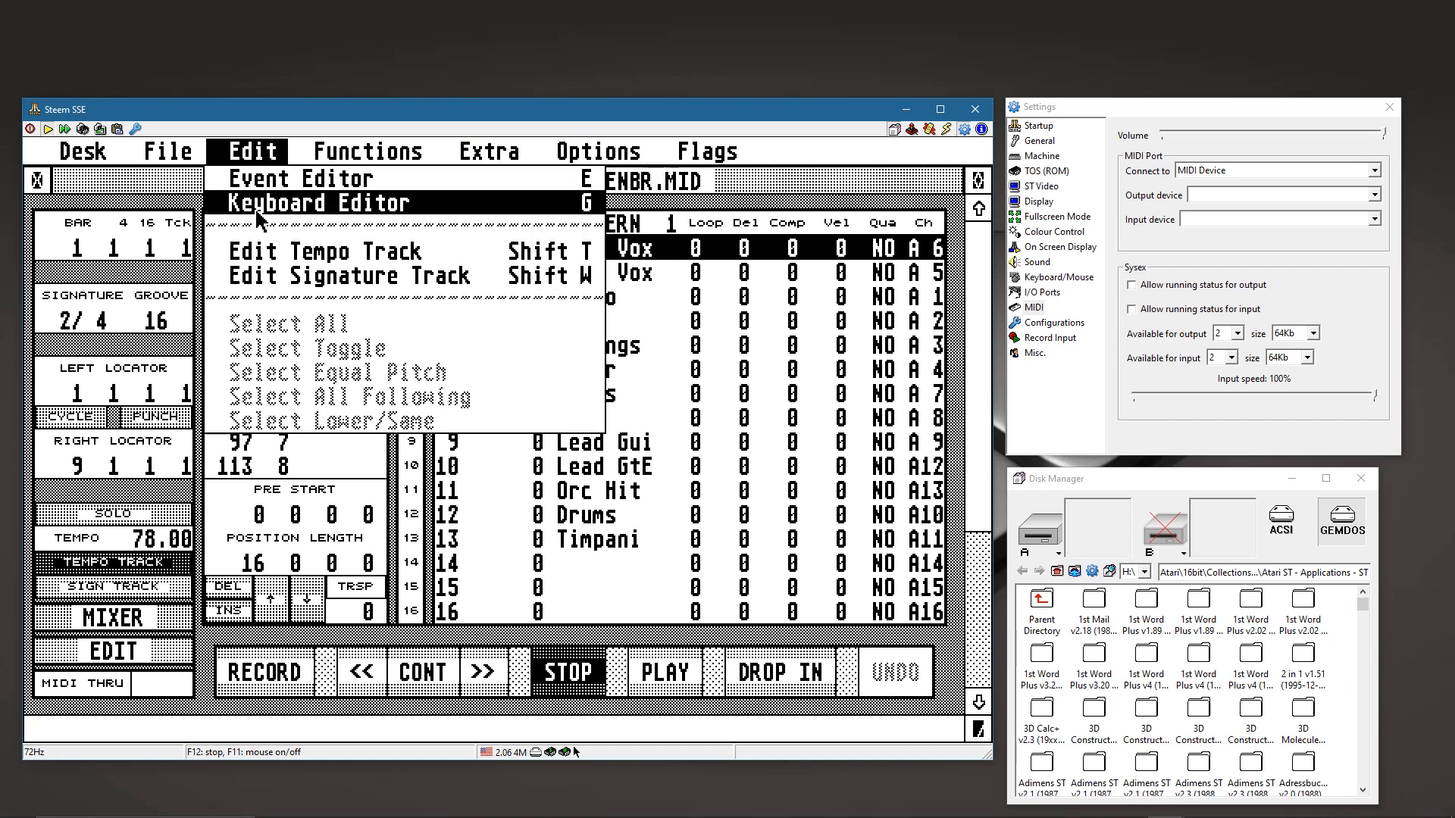
left_click(487, 150)
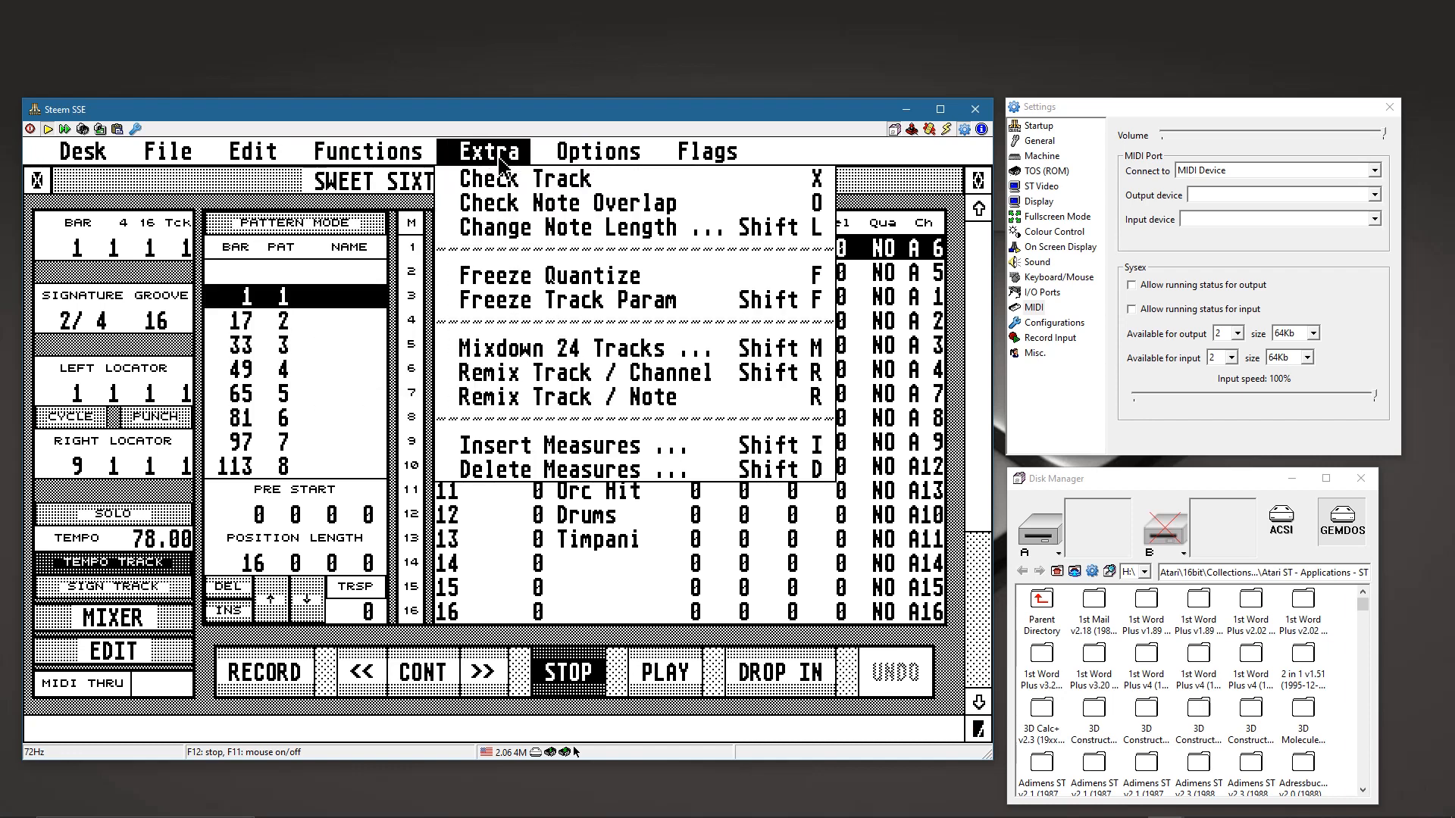
left_click(597, 150)
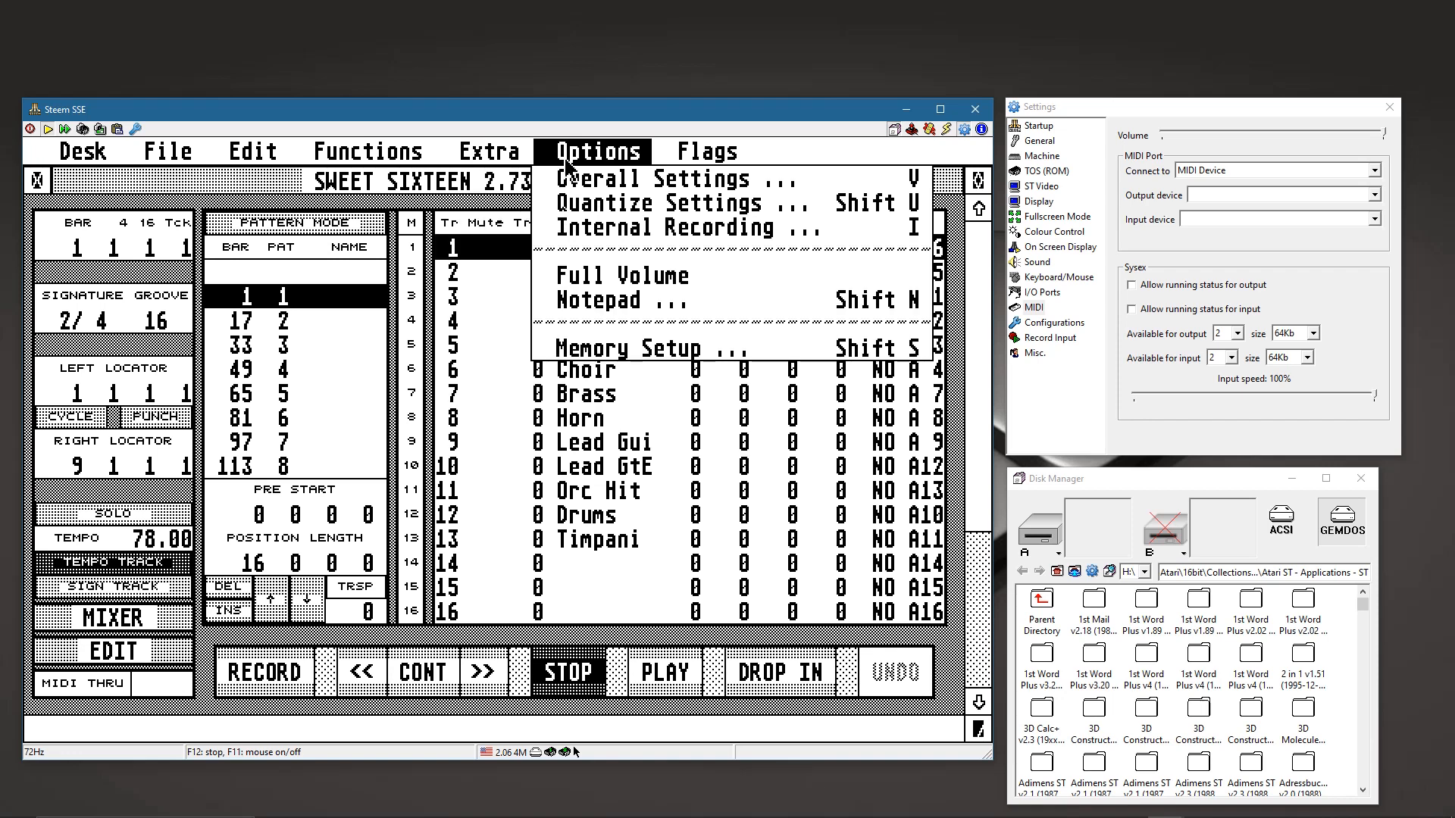
left_click(709, 150)
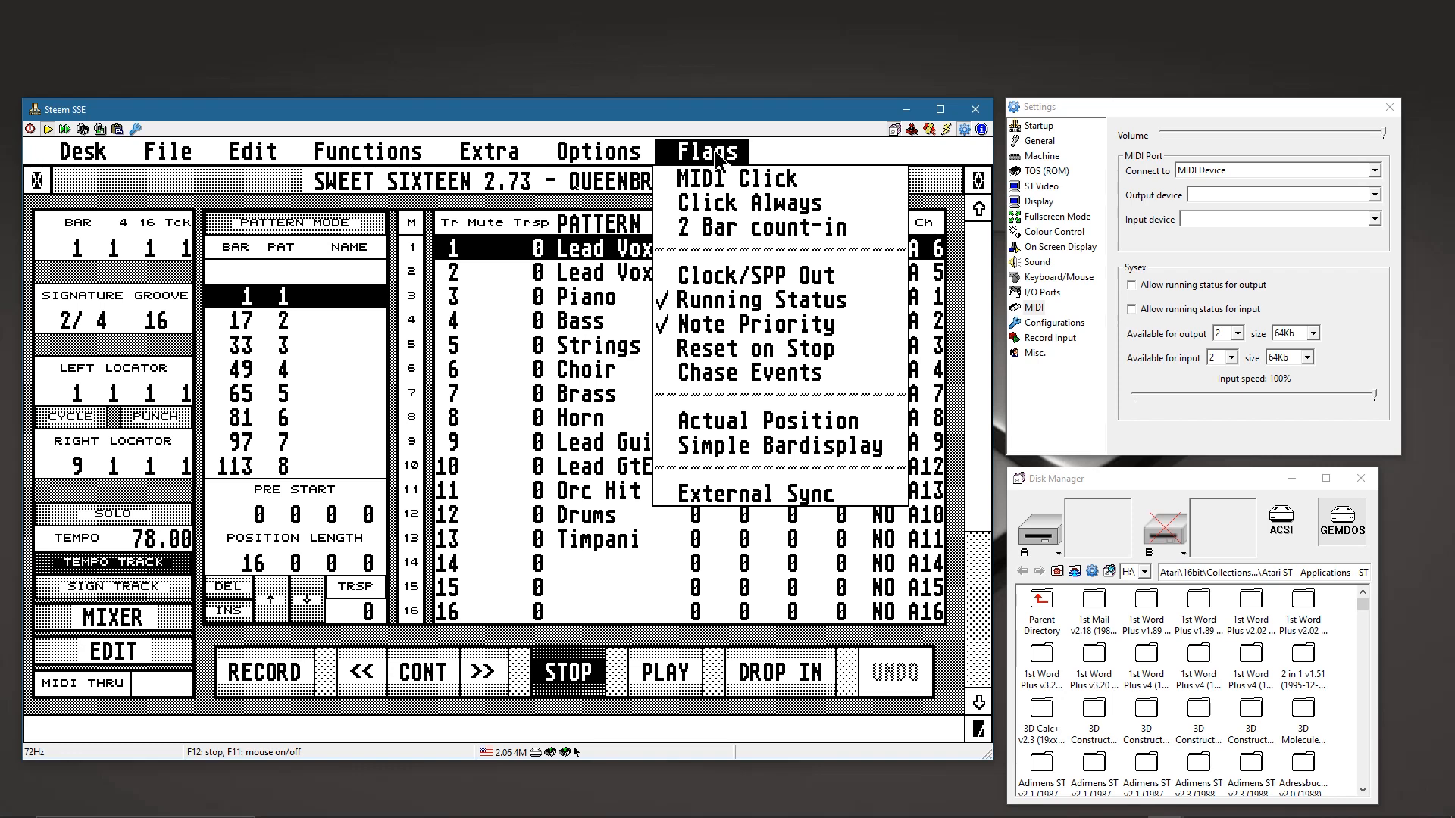